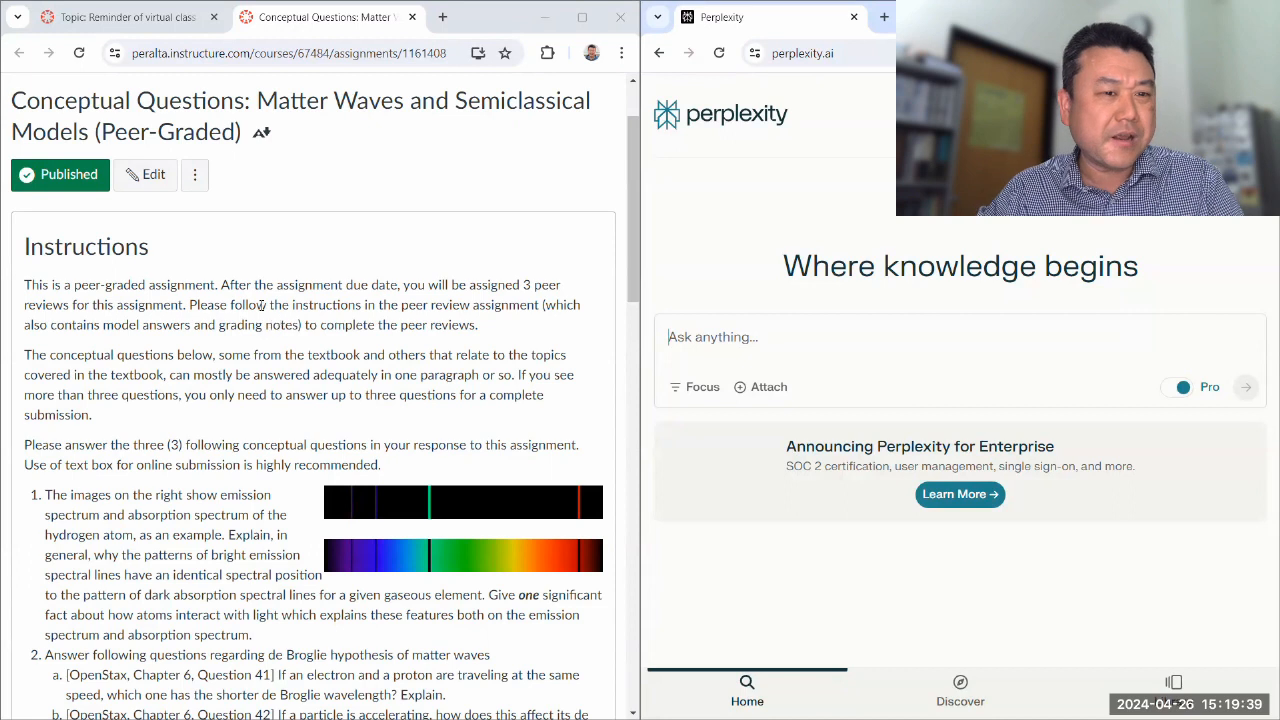
Step: Paste question 1 on hydrogen spectra without the intro sentence, adding [Figure shows …] notes
scroll("down", 3)
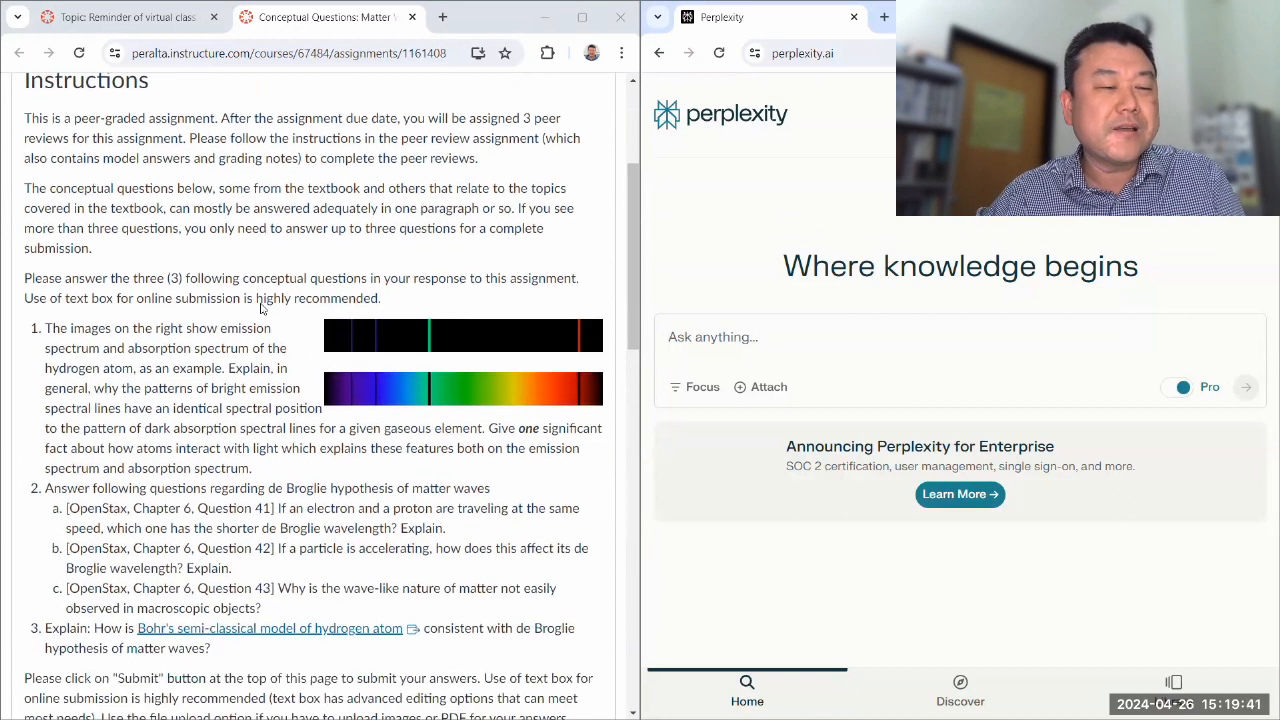
scroll("down", 3)
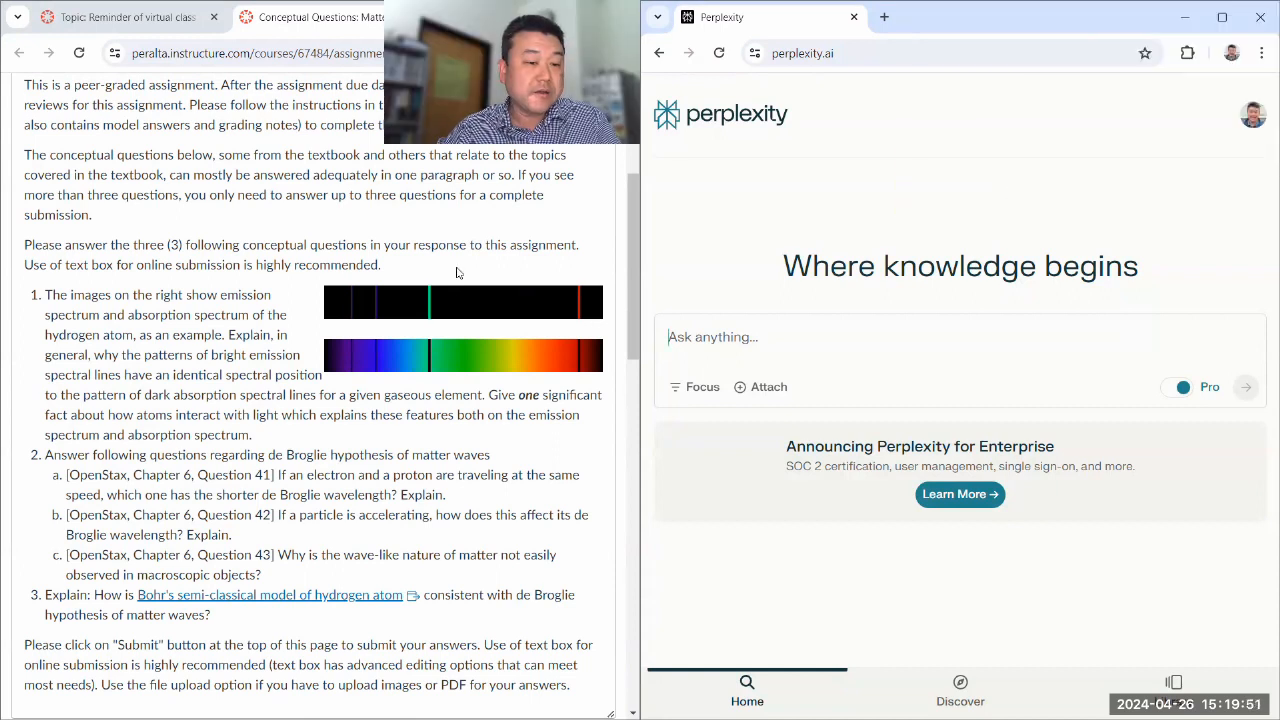
mouse_move(317, 491)
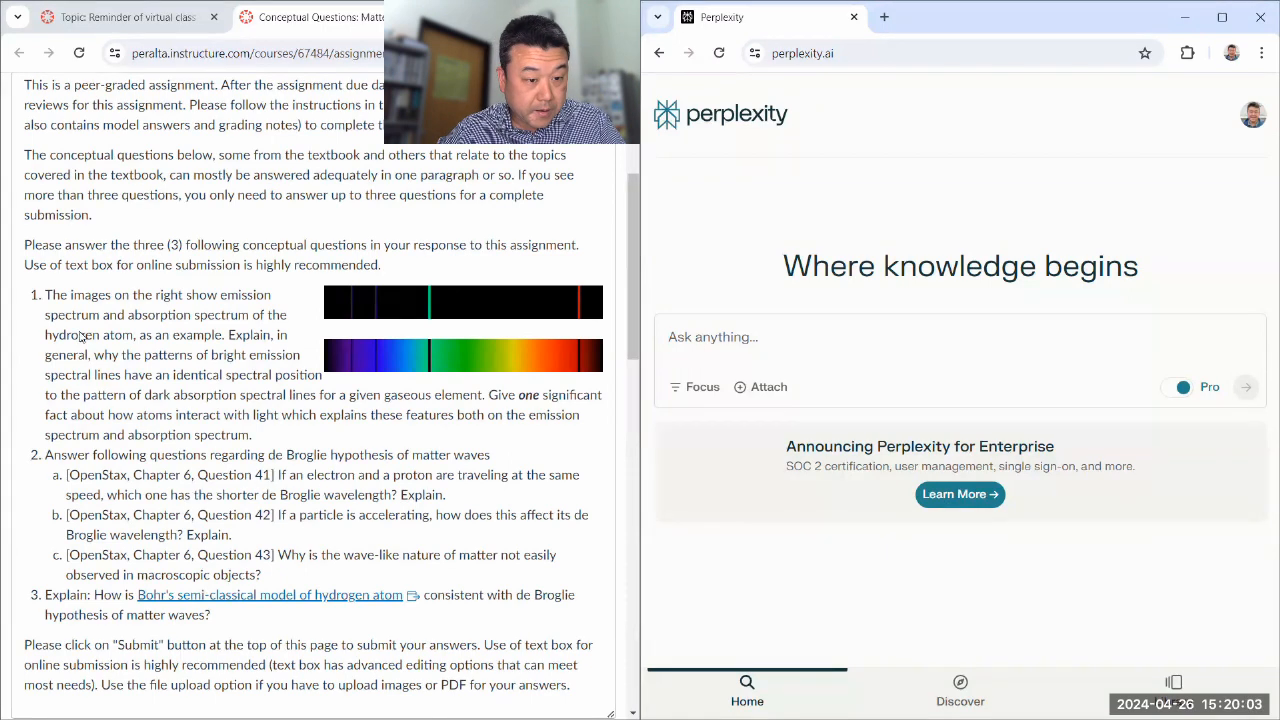
scroll("down", 3)
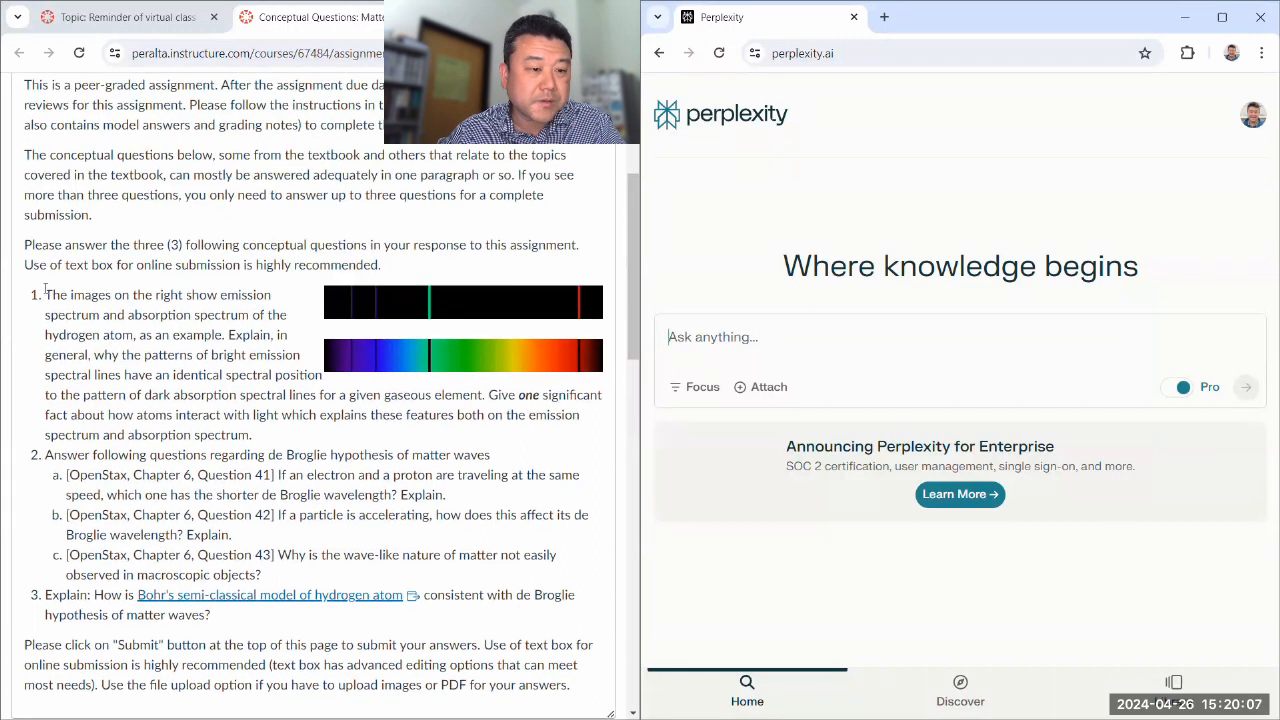
left_click_drag(46, 294, 251, 434)
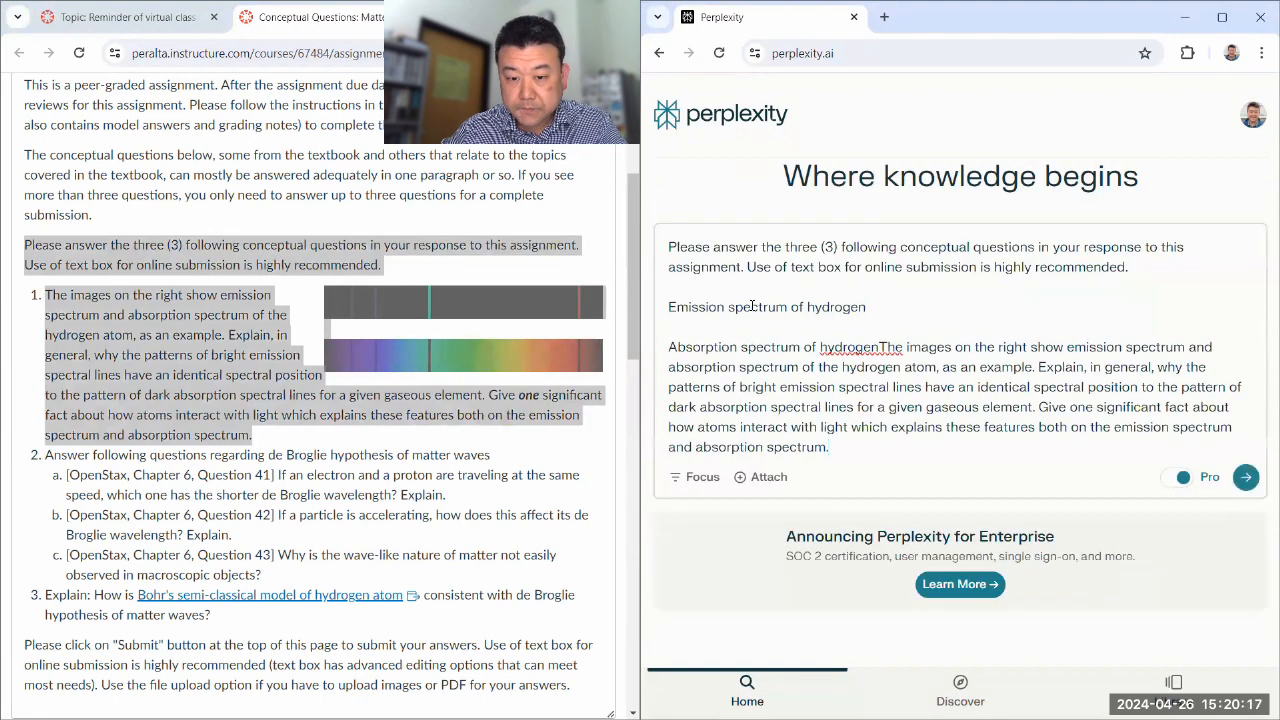
left_click_drag(669, 247, 1127, 267)
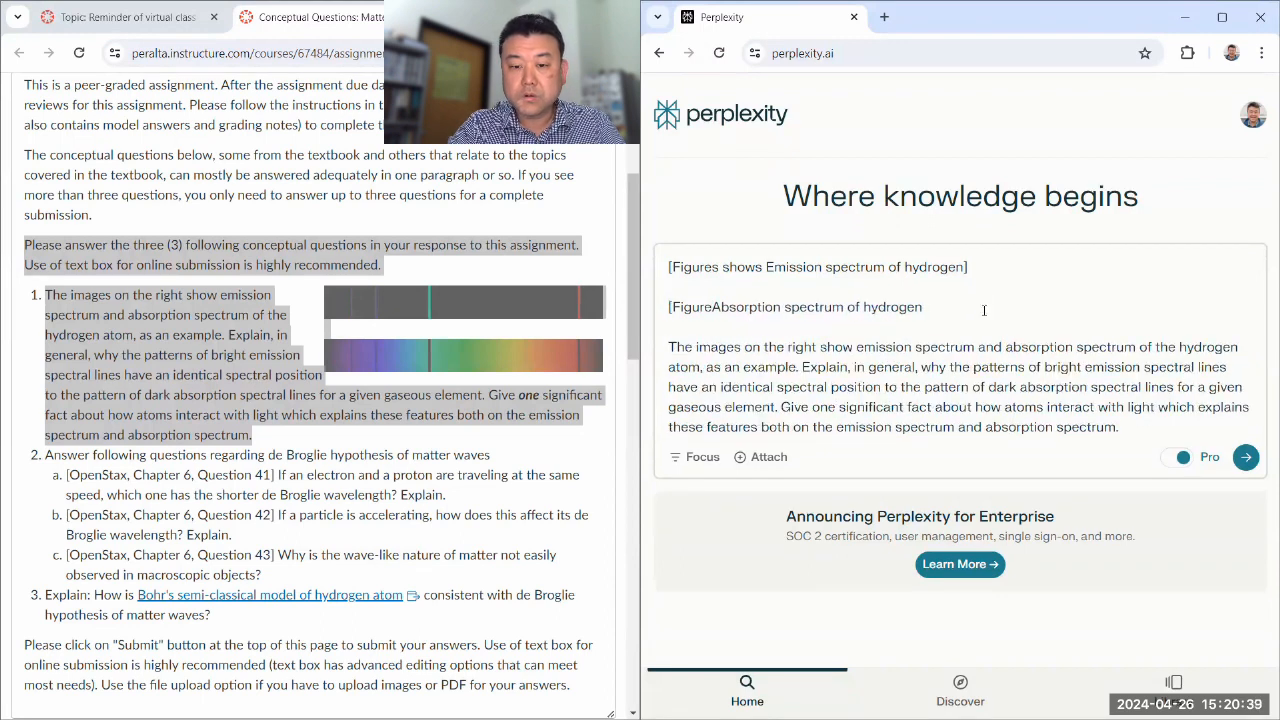
type("shows")
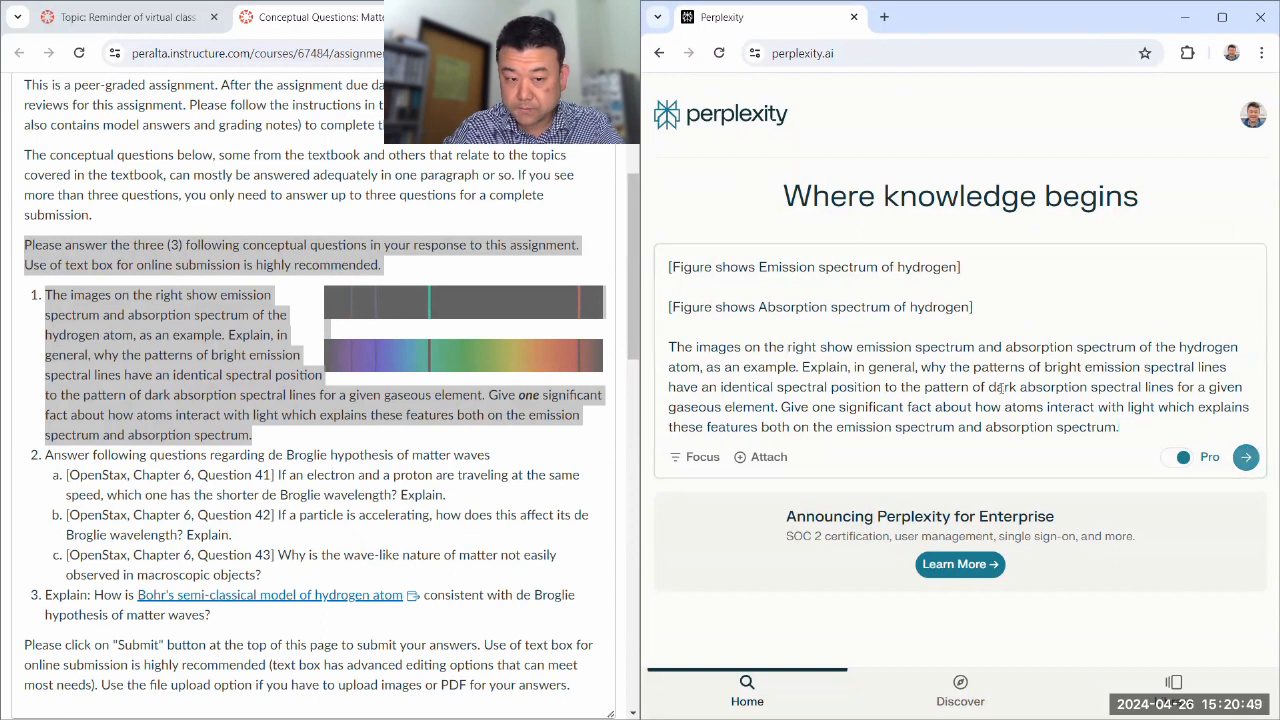
Step: Submit question 1 and read why emission and absorption lines share positions
left_click(1246, 457)
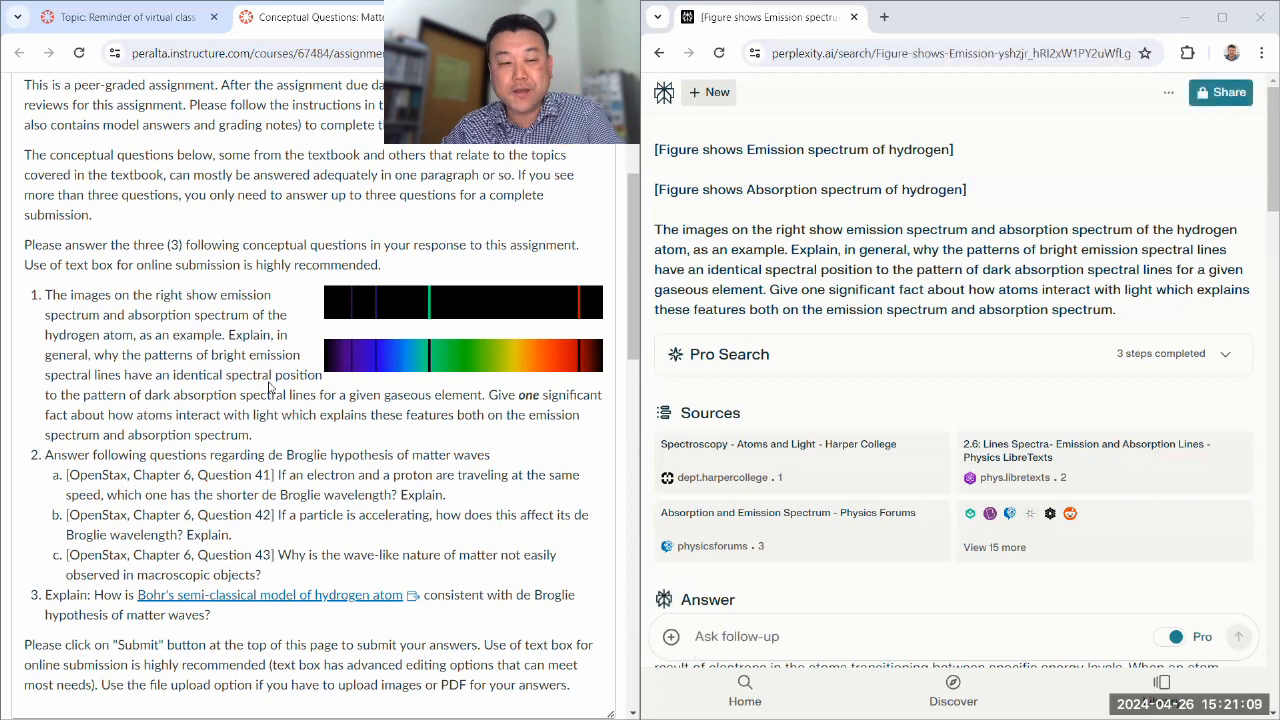
scroll("down", 3)
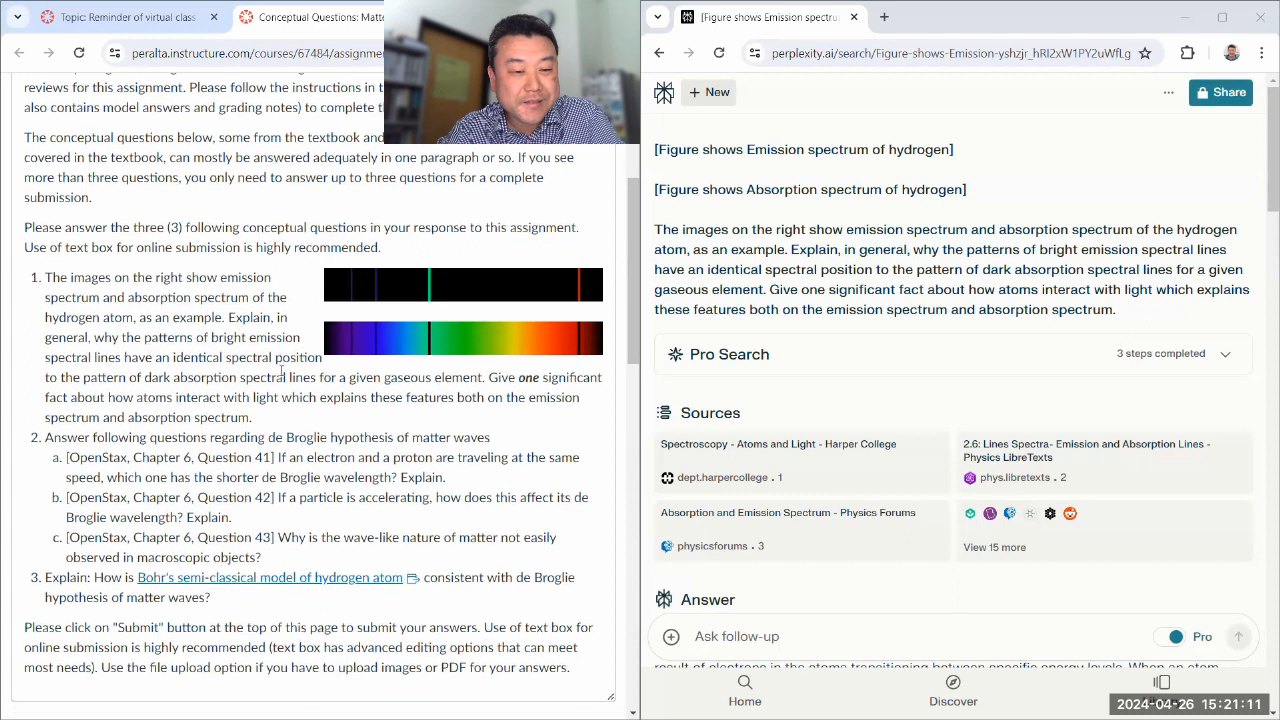
scroll("down", 3)
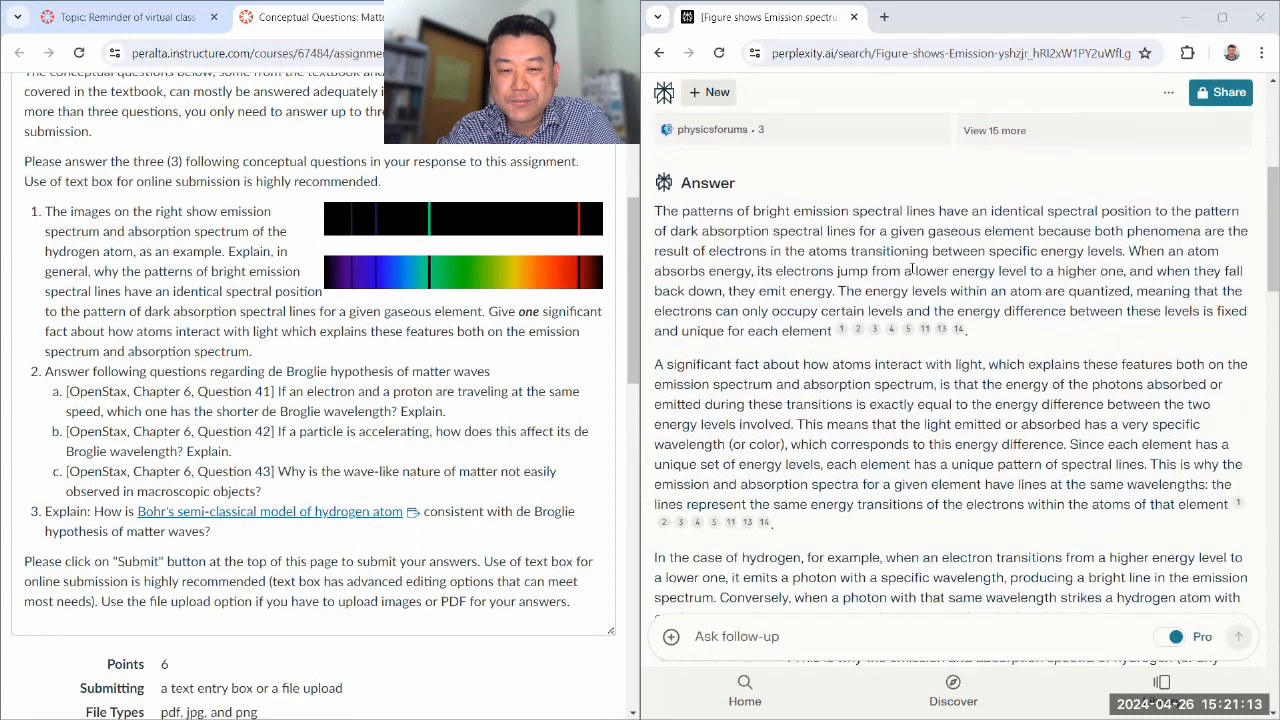
mouse_move(478, 260)
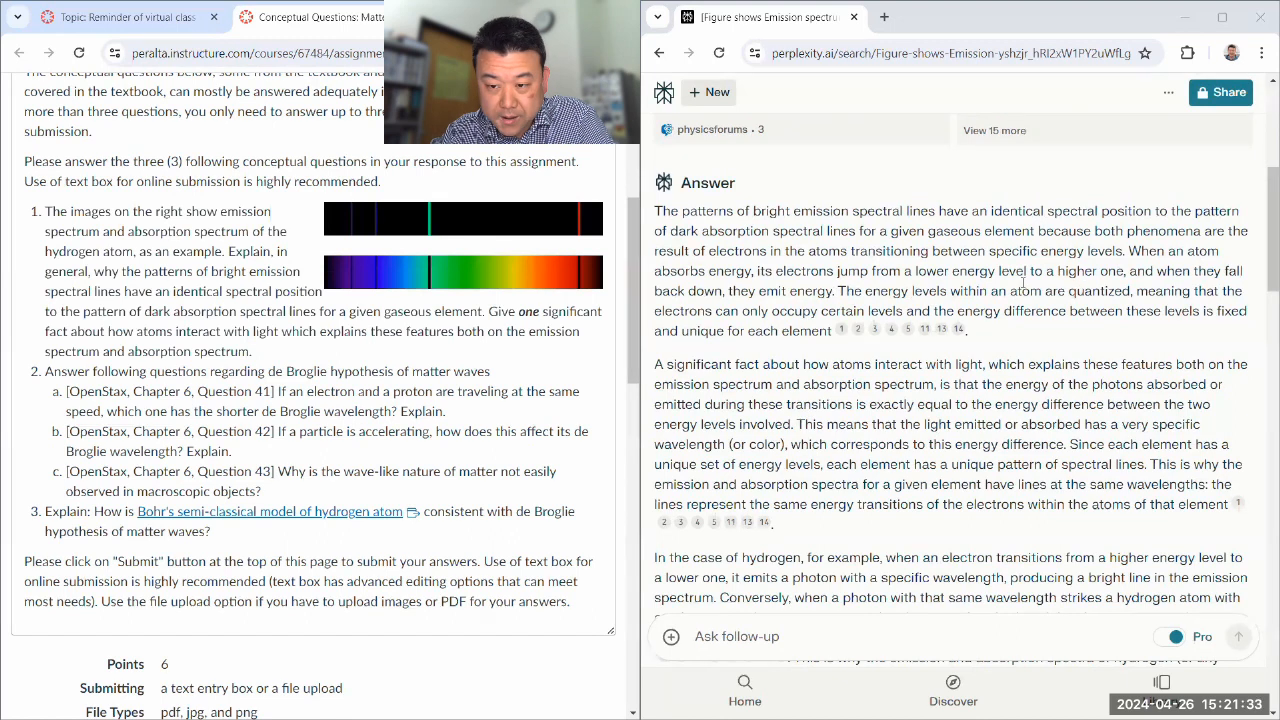
double_click(1095, 291)
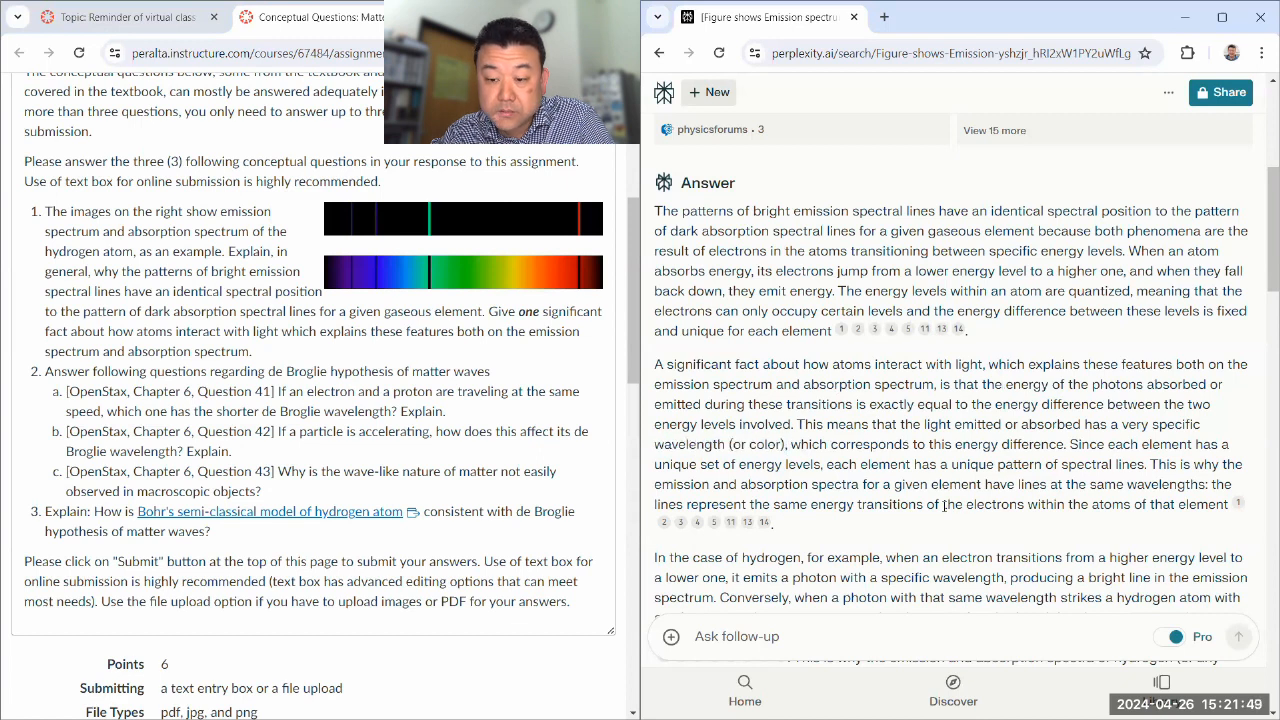
scroll("down", 3)
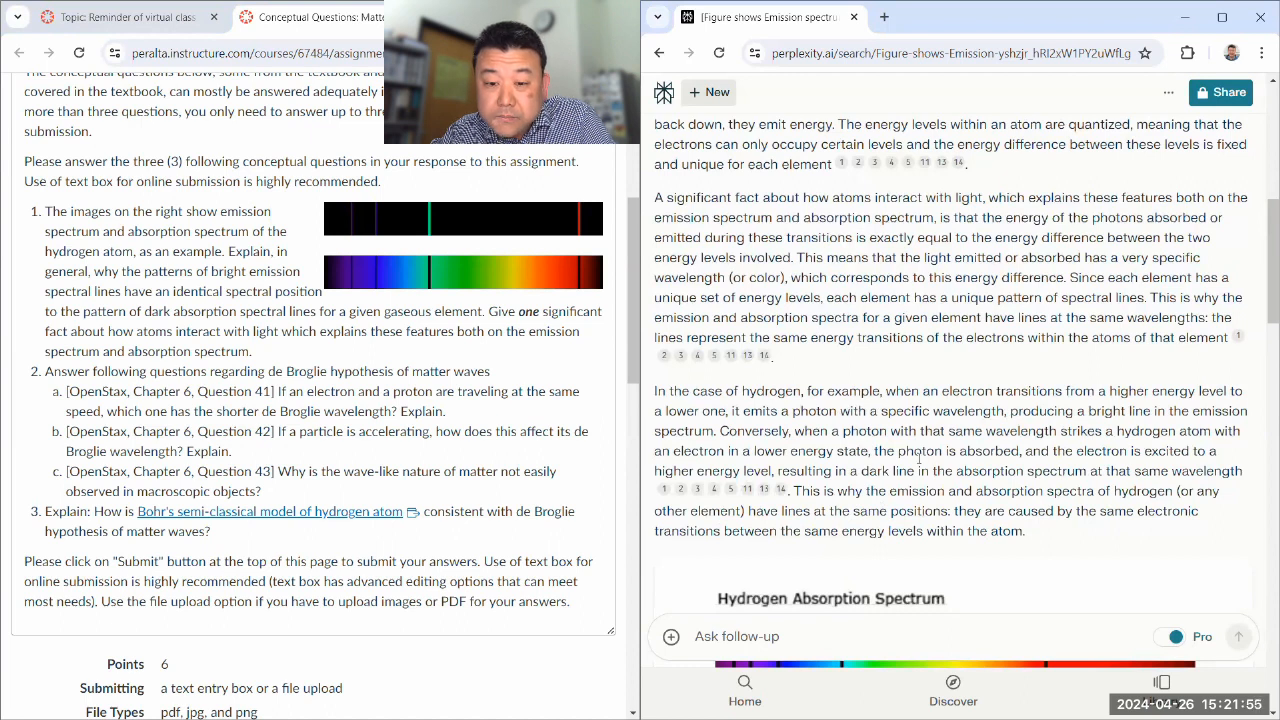
scroll("down", 3)
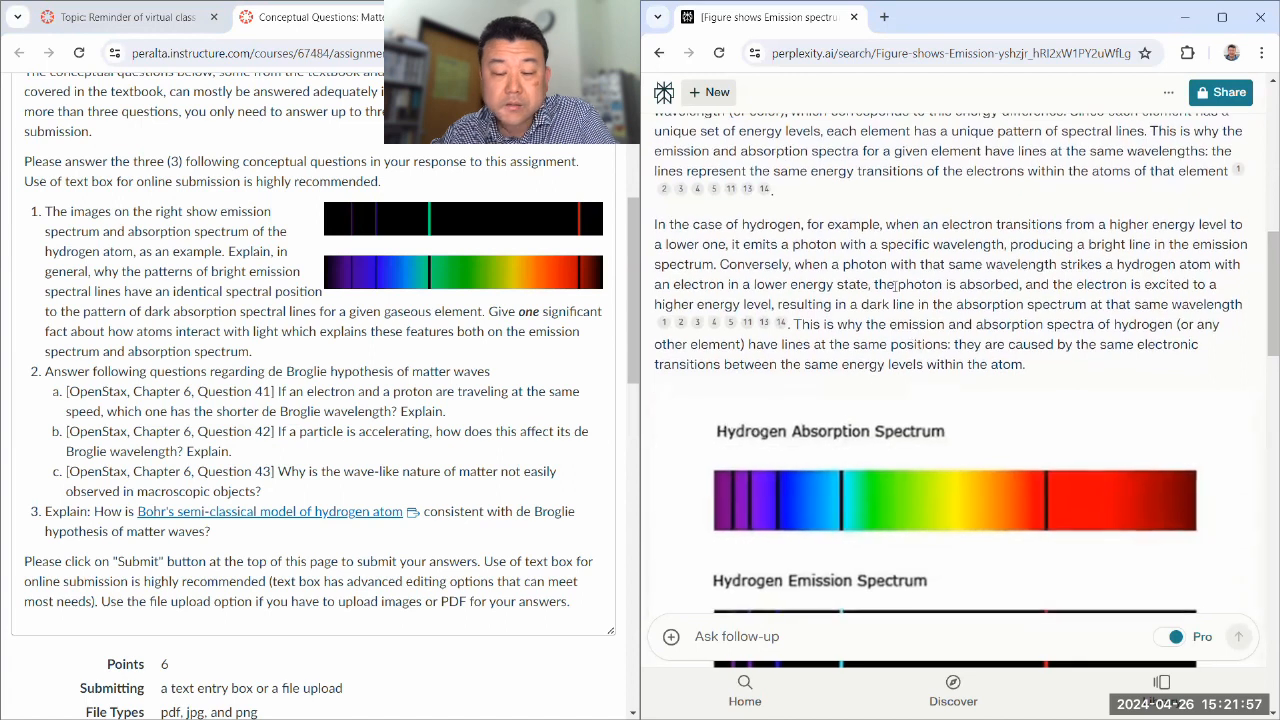
scroll("down", 3)
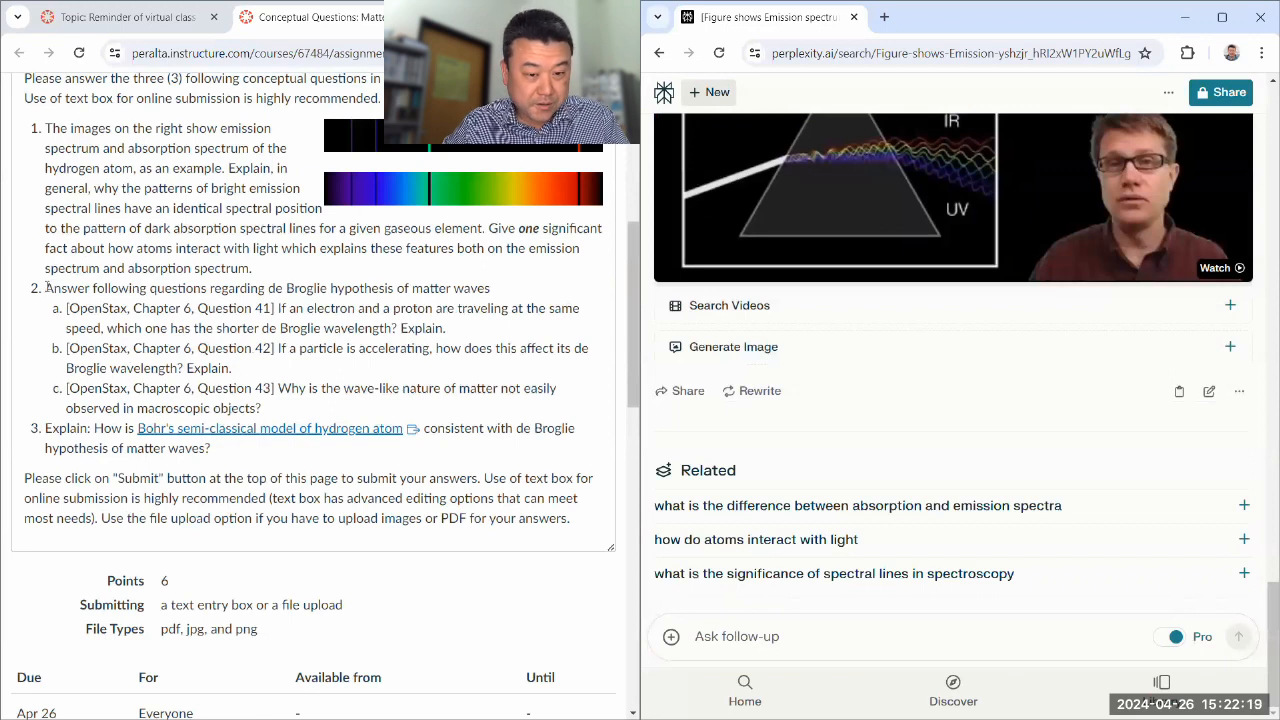
Step: Paste question 2's de Broglie sub-questions into the follow-up box, relabelled (a), (b), (c)
left_click_drag(47, 288, 277, 388)
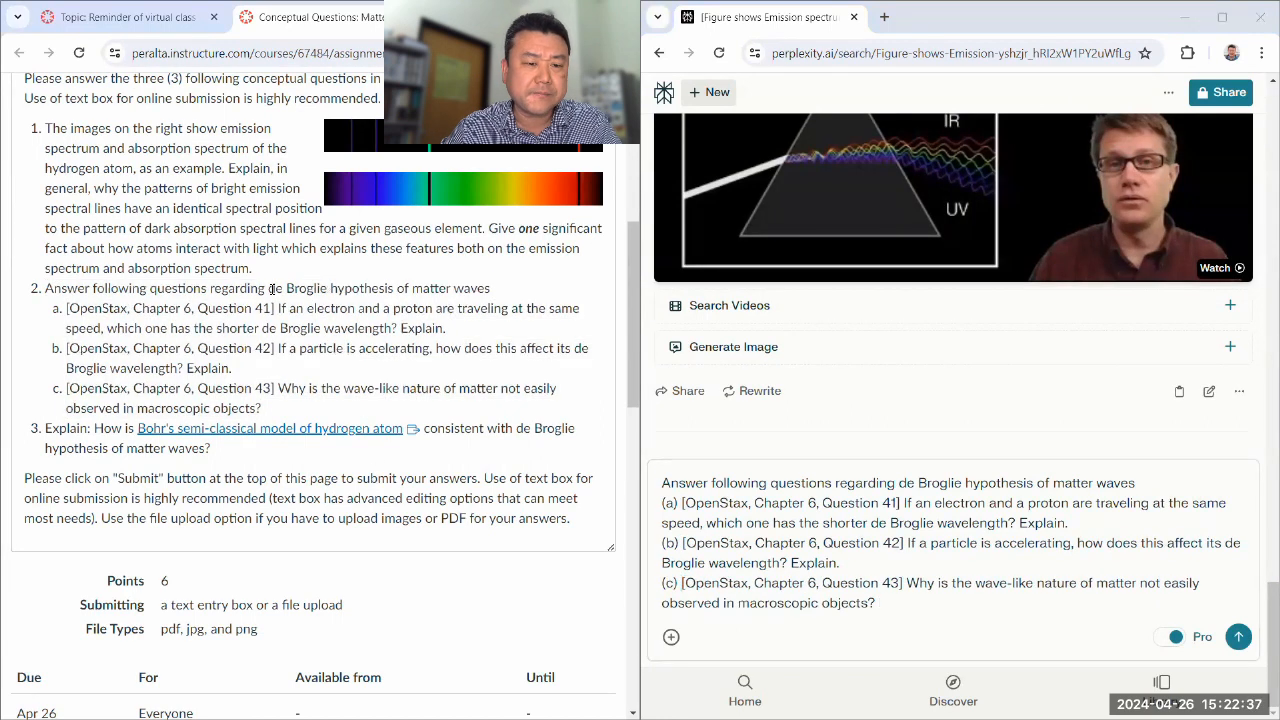
double_click(297, 288)
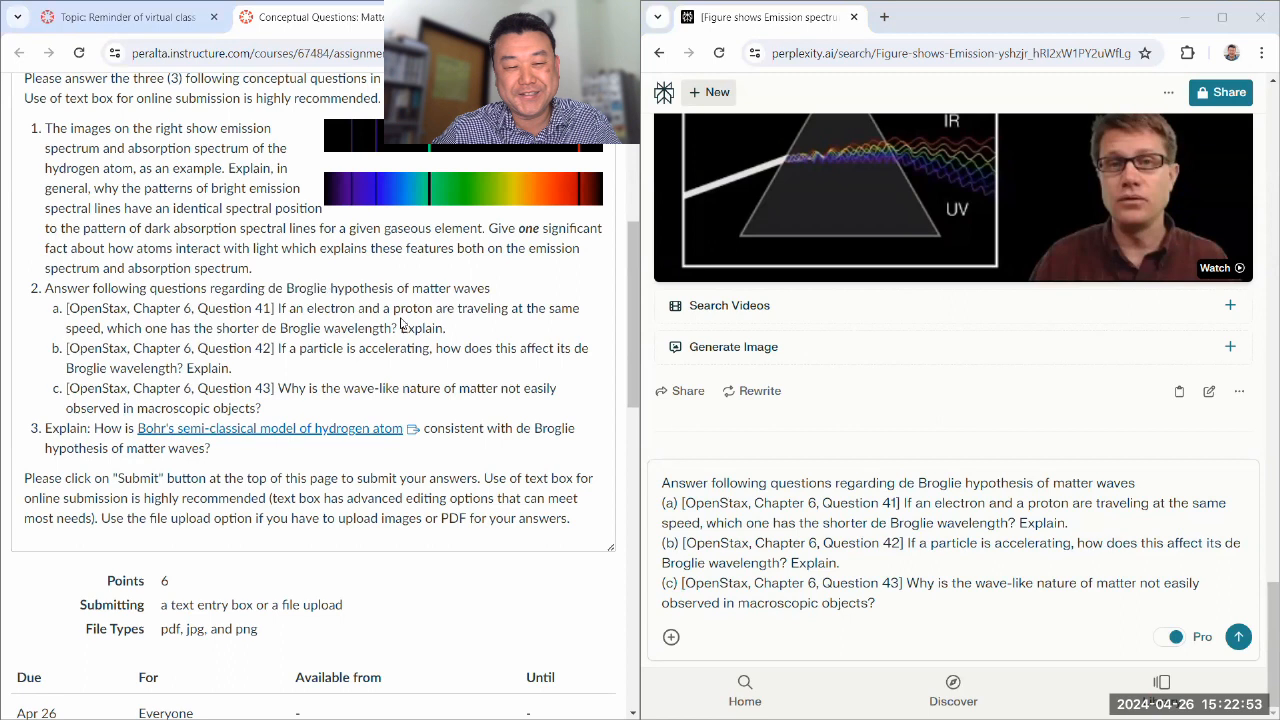
double_click(297, 288)
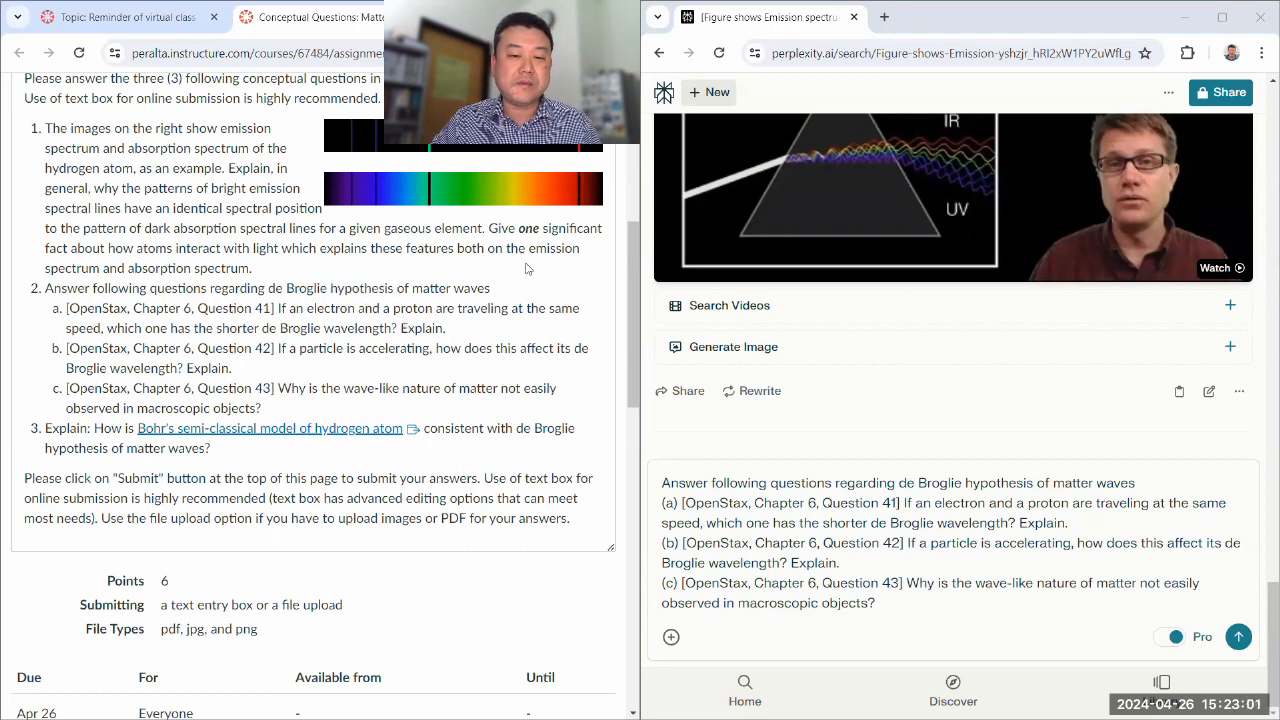
mouse_move(588, 286)
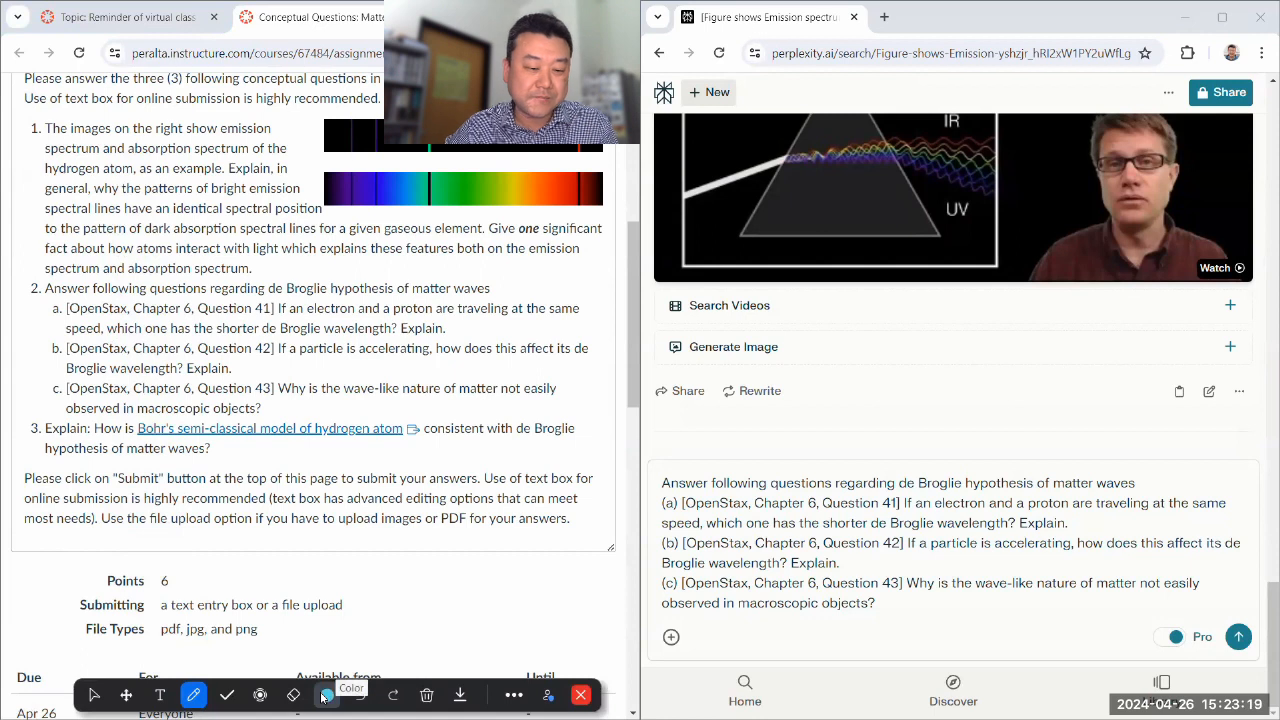
Step: Handwrite p = h/λ in green ink beside question 2 and underline it
left_click(327, 694)
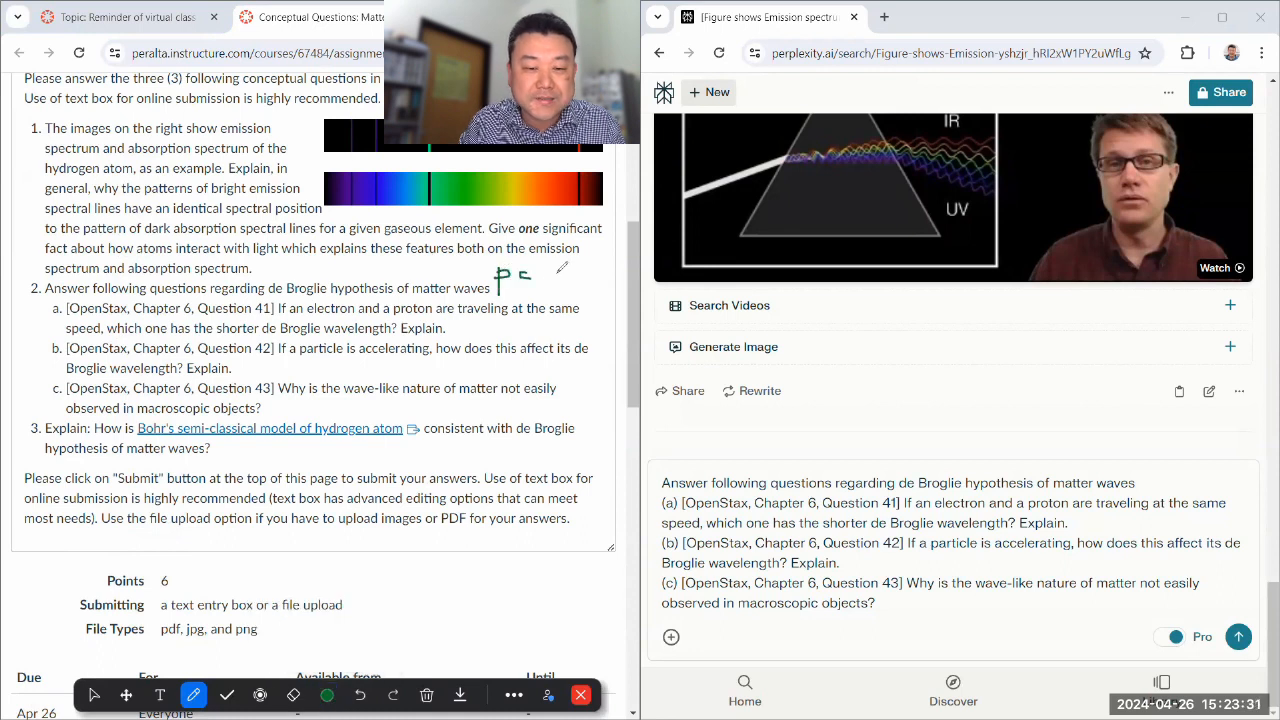
left_click_drag(535, 270, 590, 290)
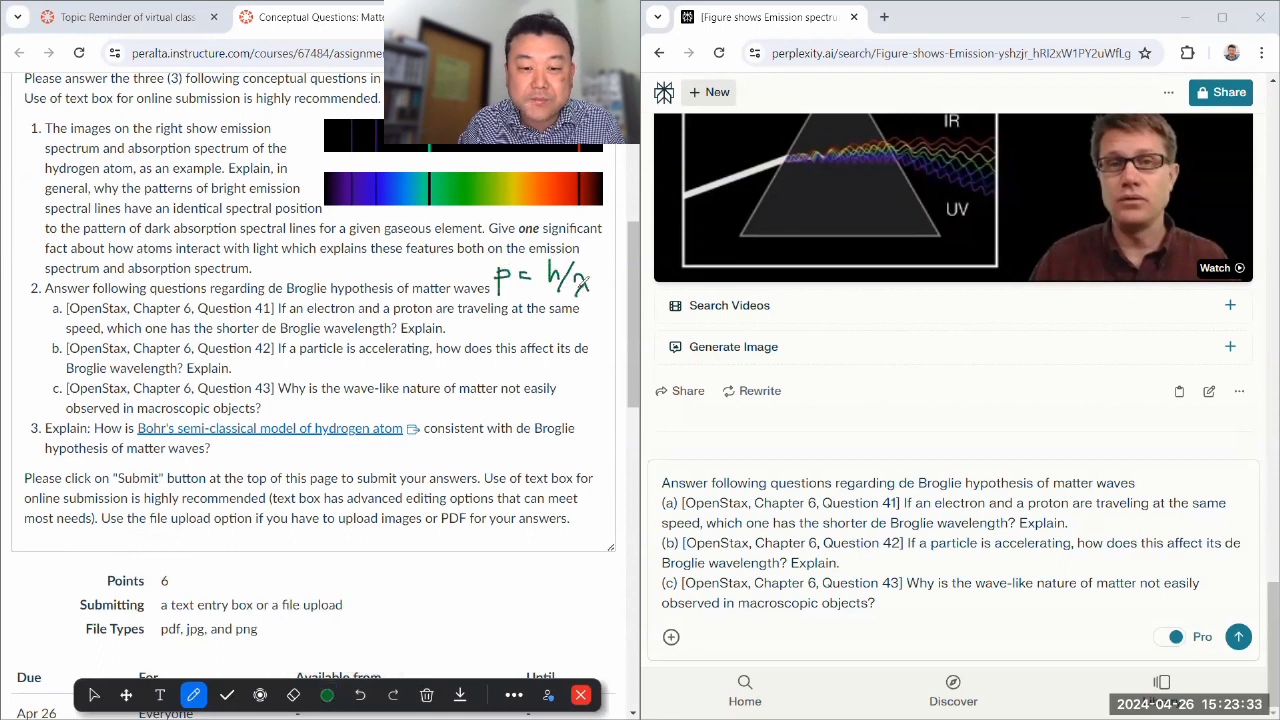
left_click_drag(490, 300, 595, 305)
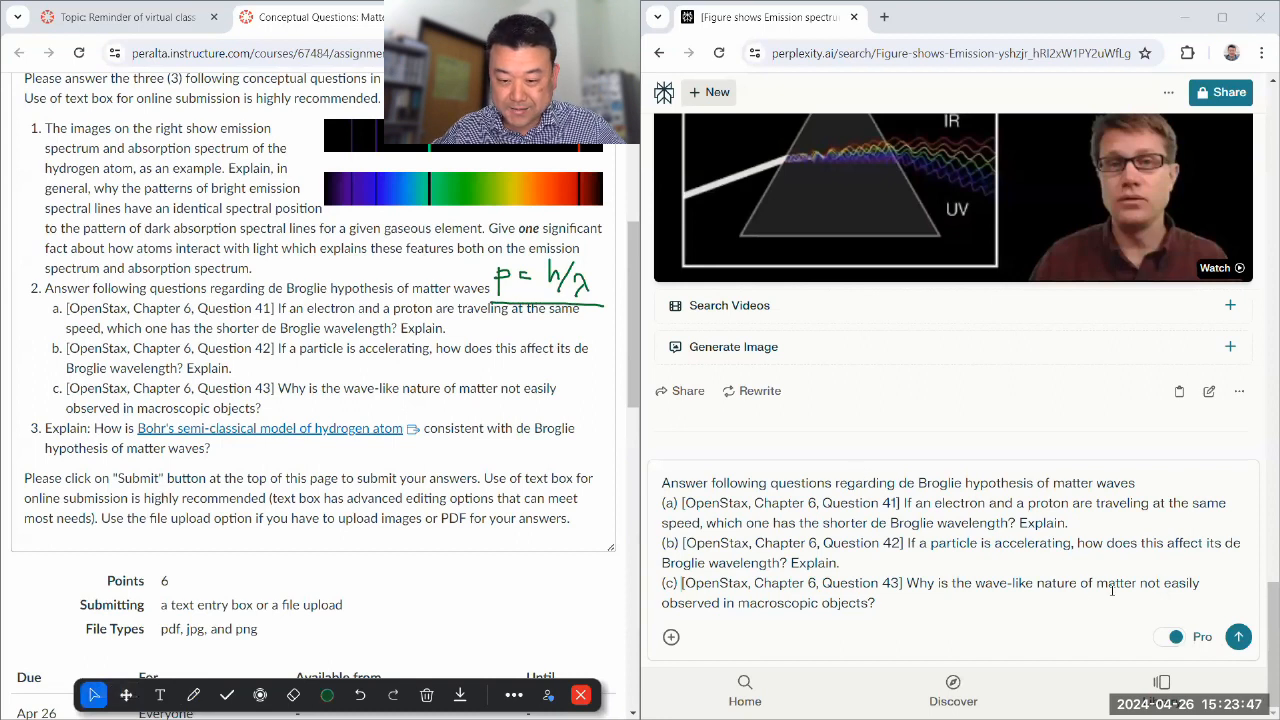
Step: Send the de Broglie follow-up and read answers on electrons, protons, acceleration and macroscopic objects
left_click(1238, 636)
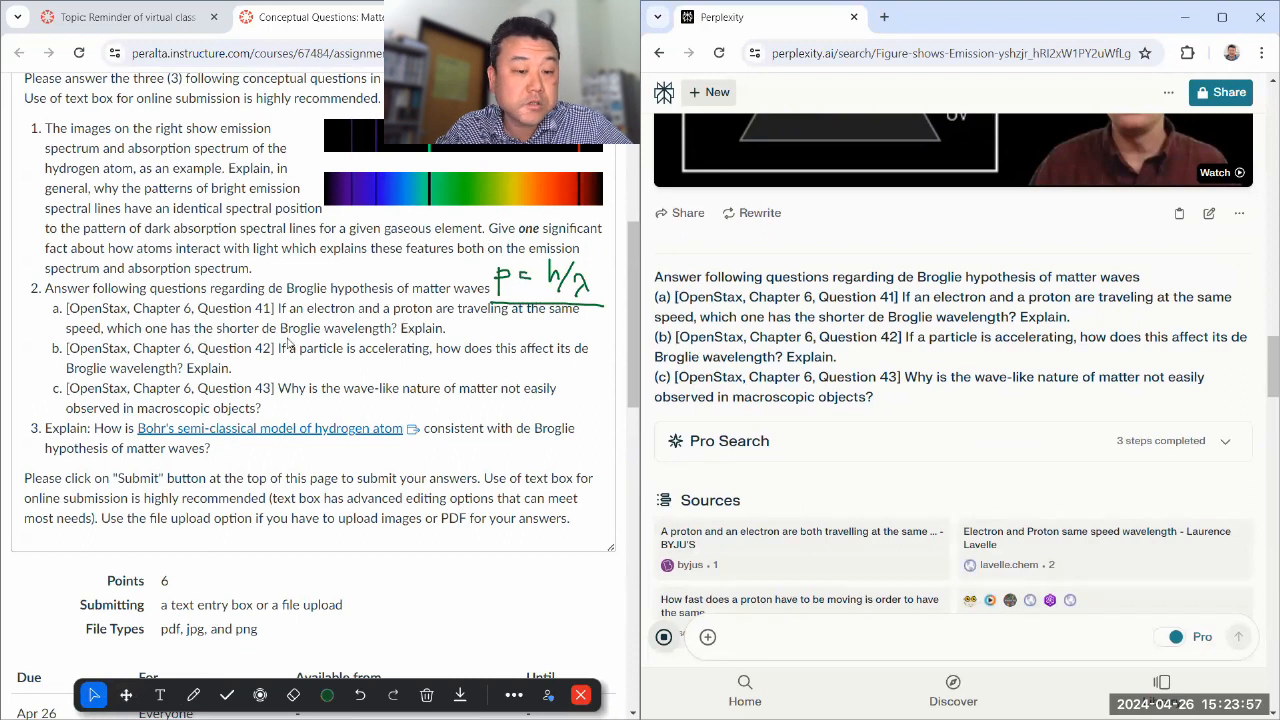
scroll("down", 3)
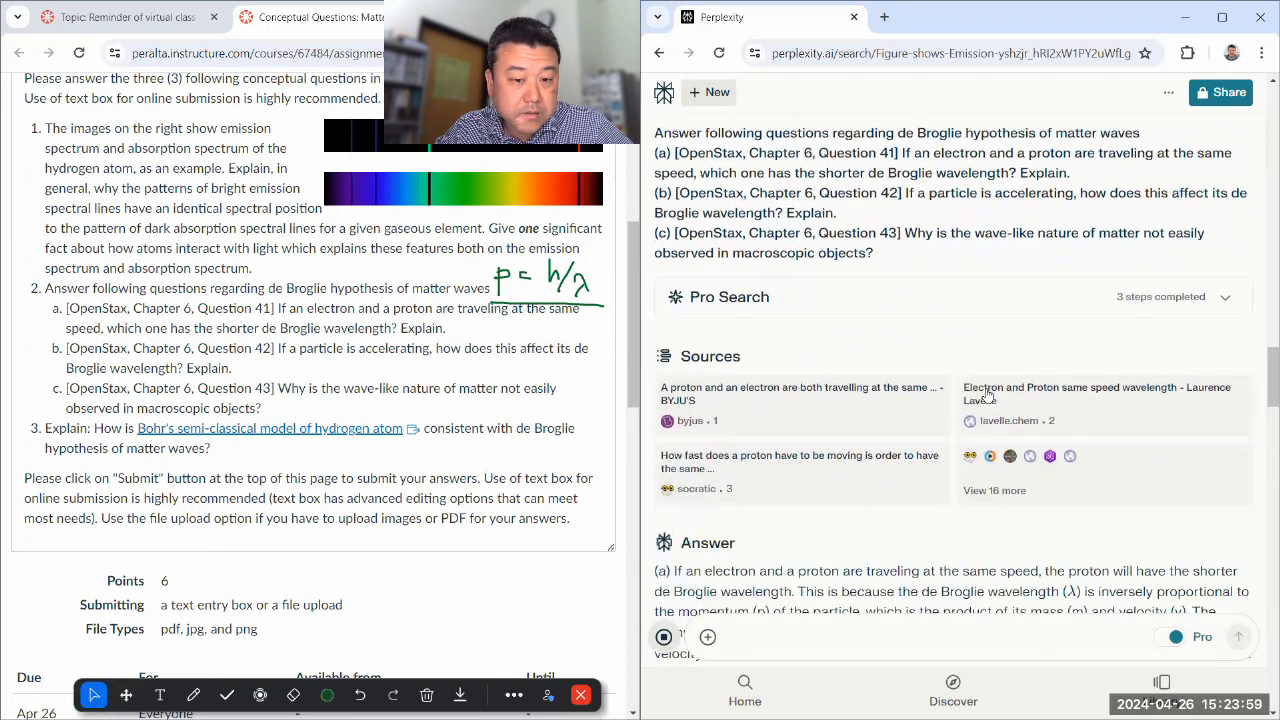
scroll("down", 3)
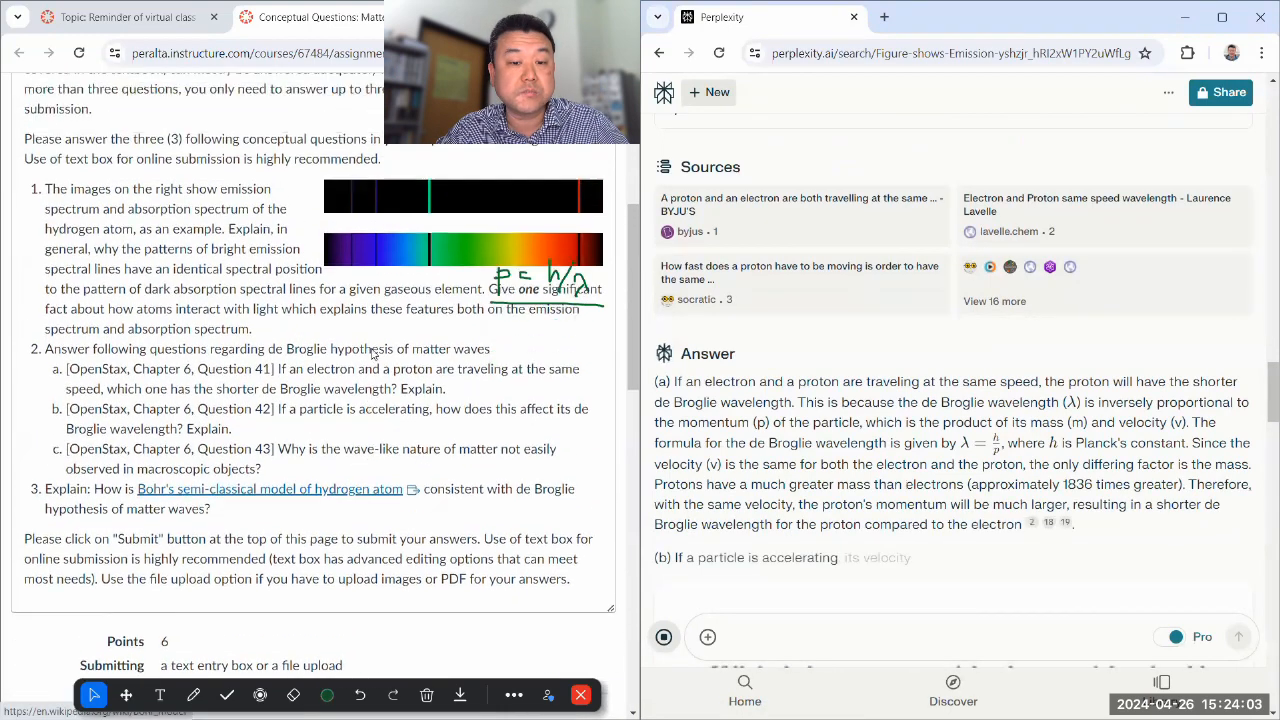
scroll("down", 3)
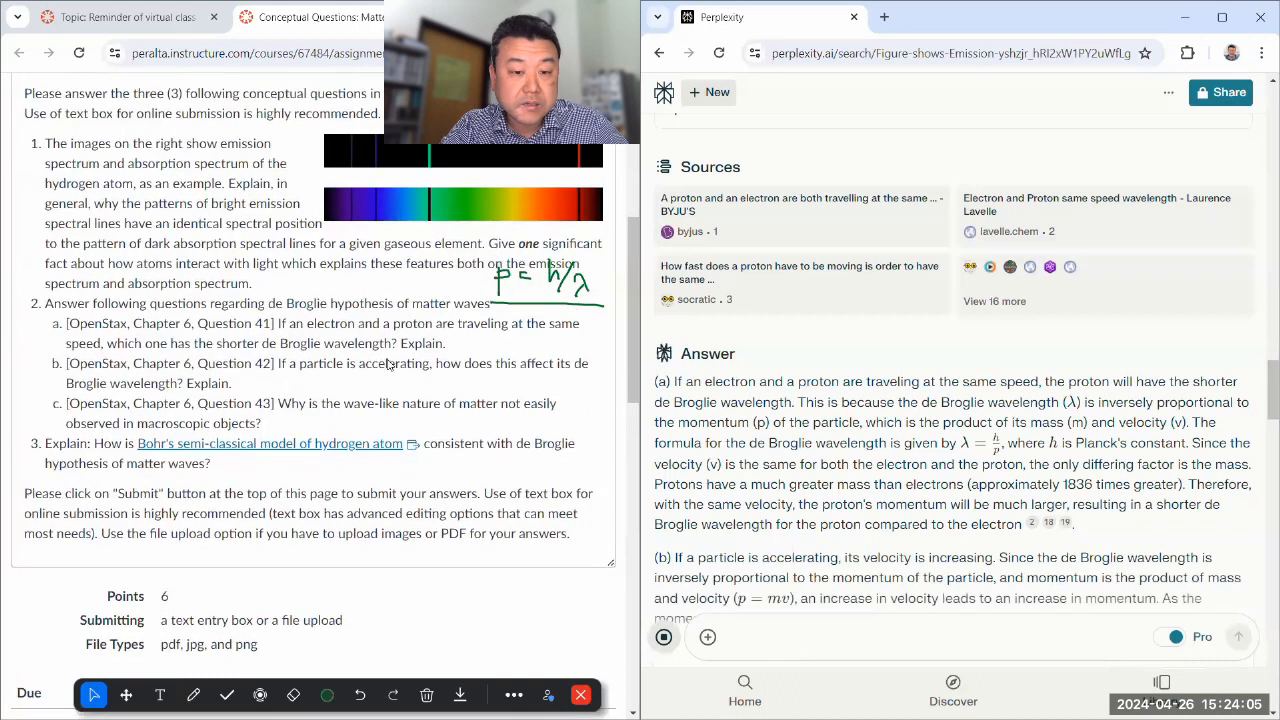
scroll("down", 3)
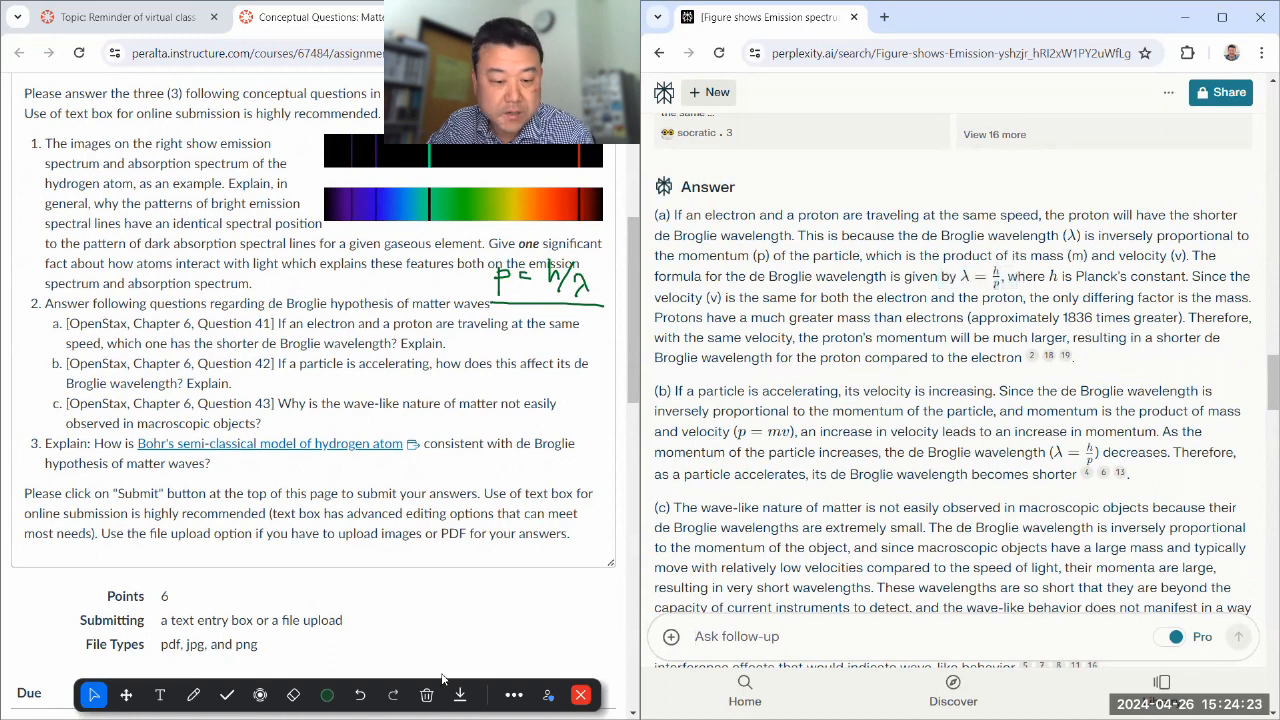
left_click(293, 694)
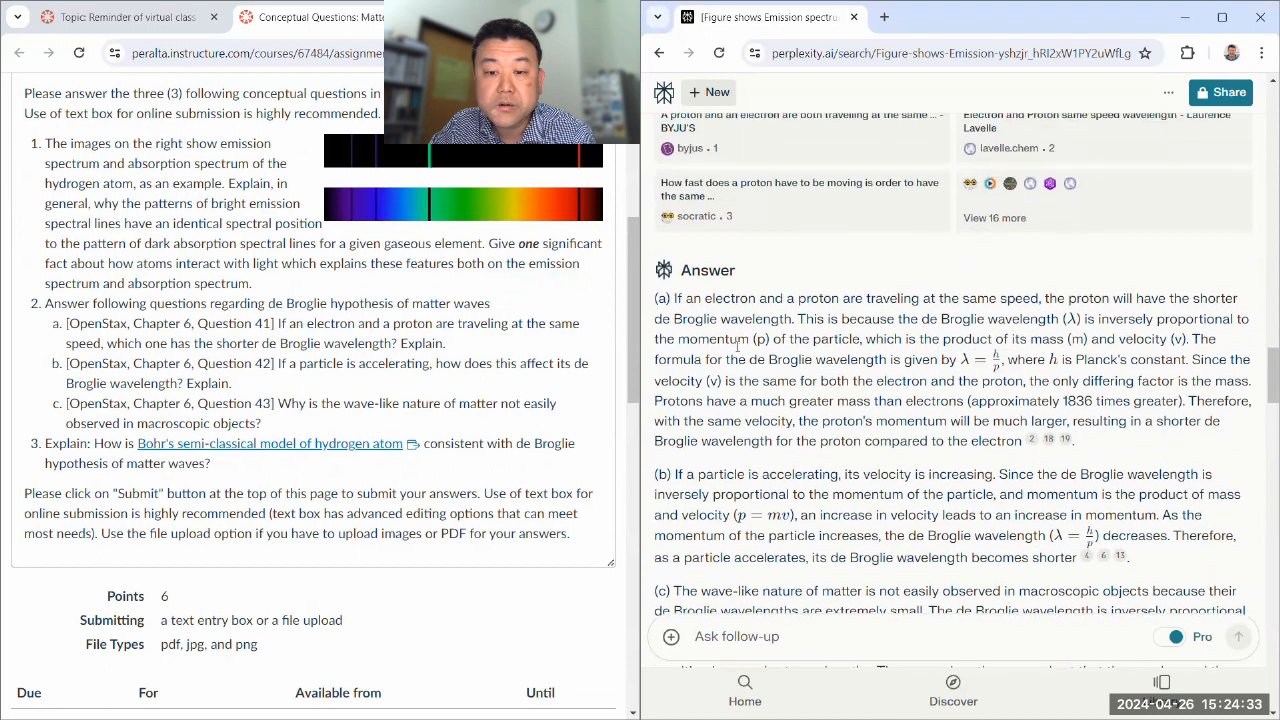
scroll("down", 3)
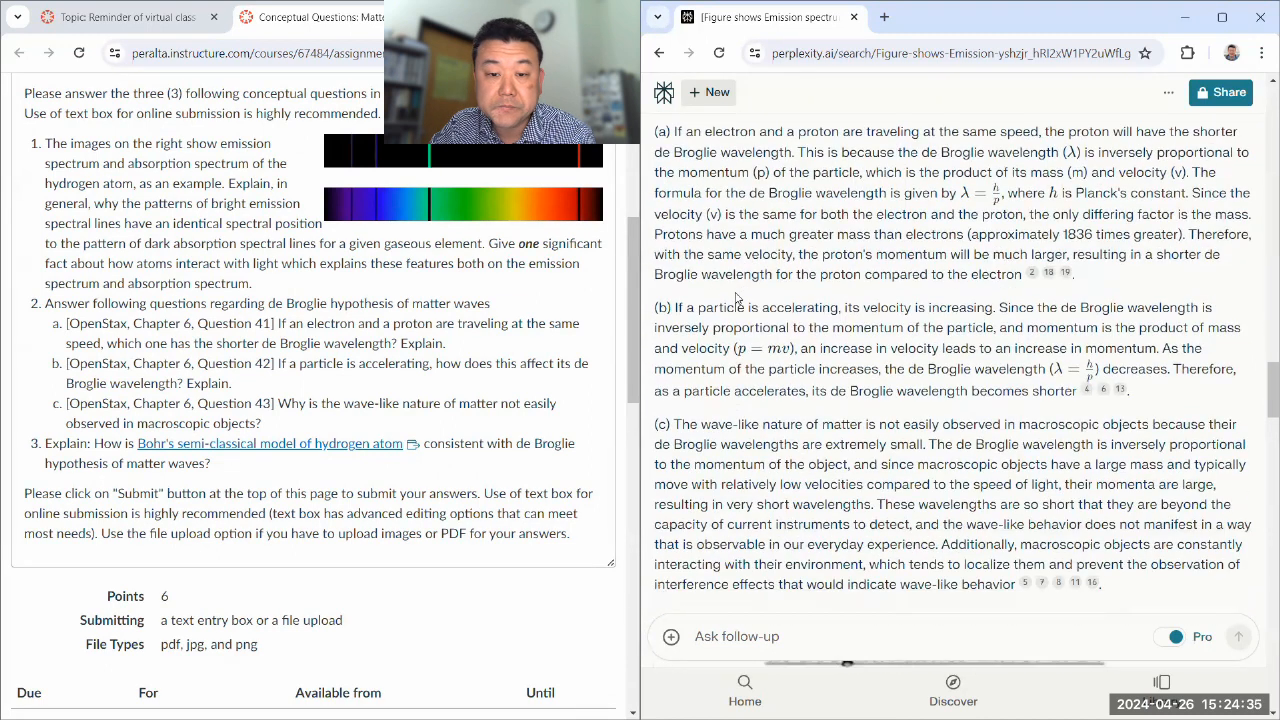
scroll("down", 3)
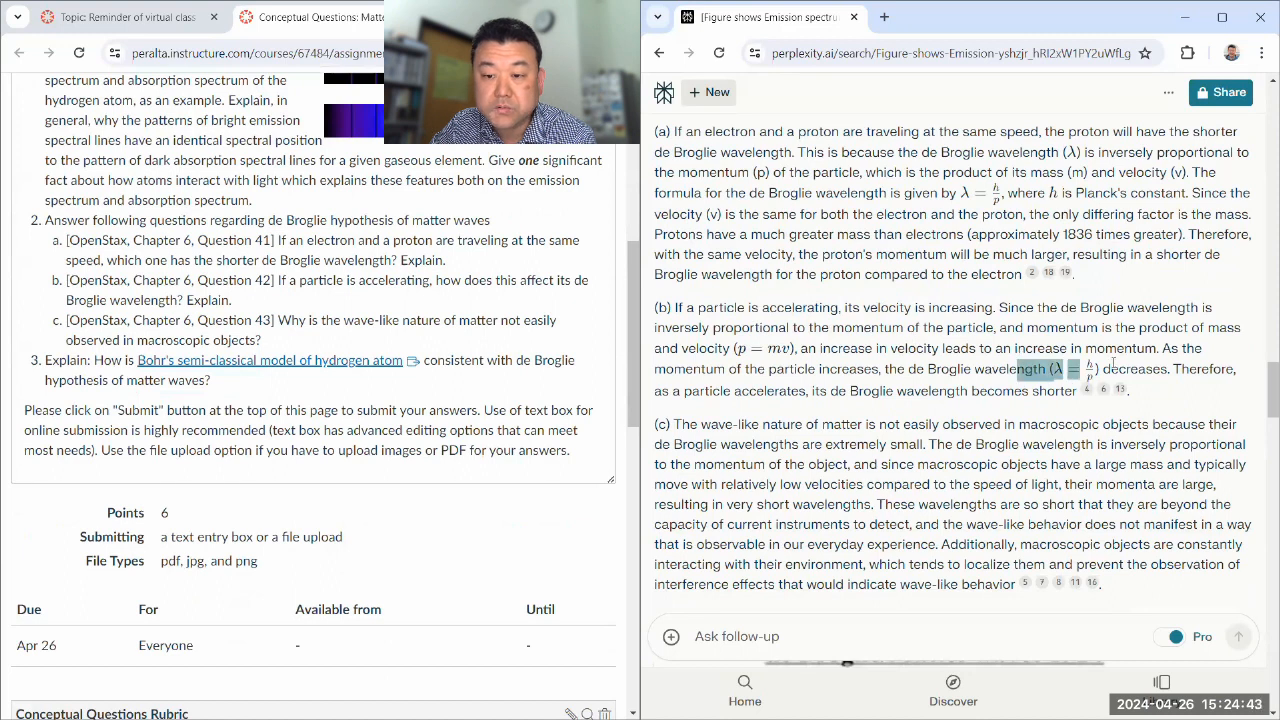
scroll("down", 3)
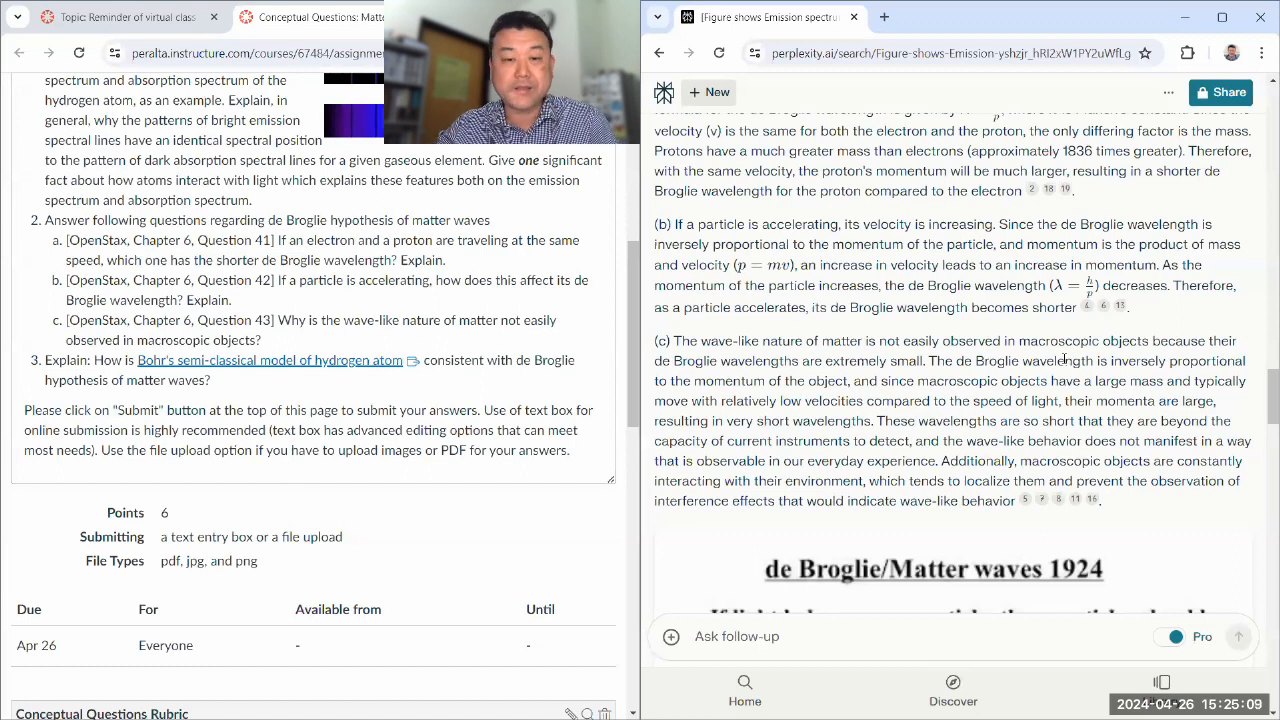
mouse_move(778, 280)
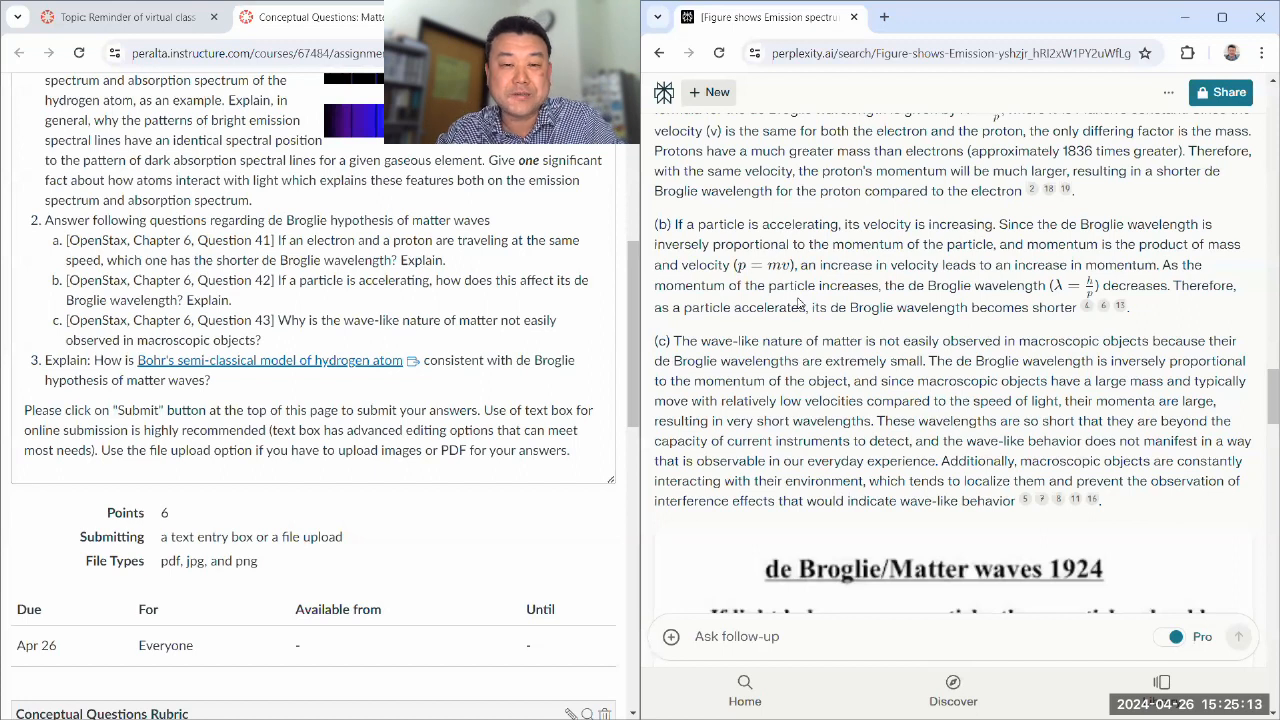
scroll("down", 3)
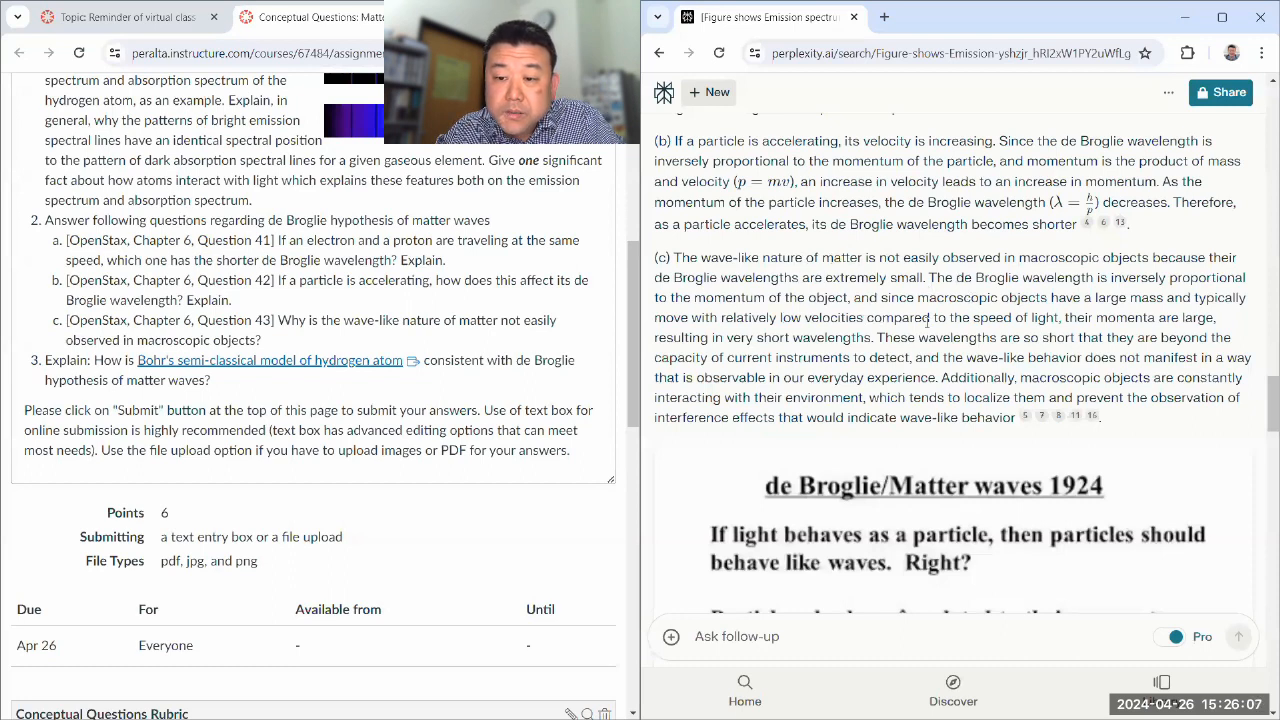
mouse_move(908, 338)
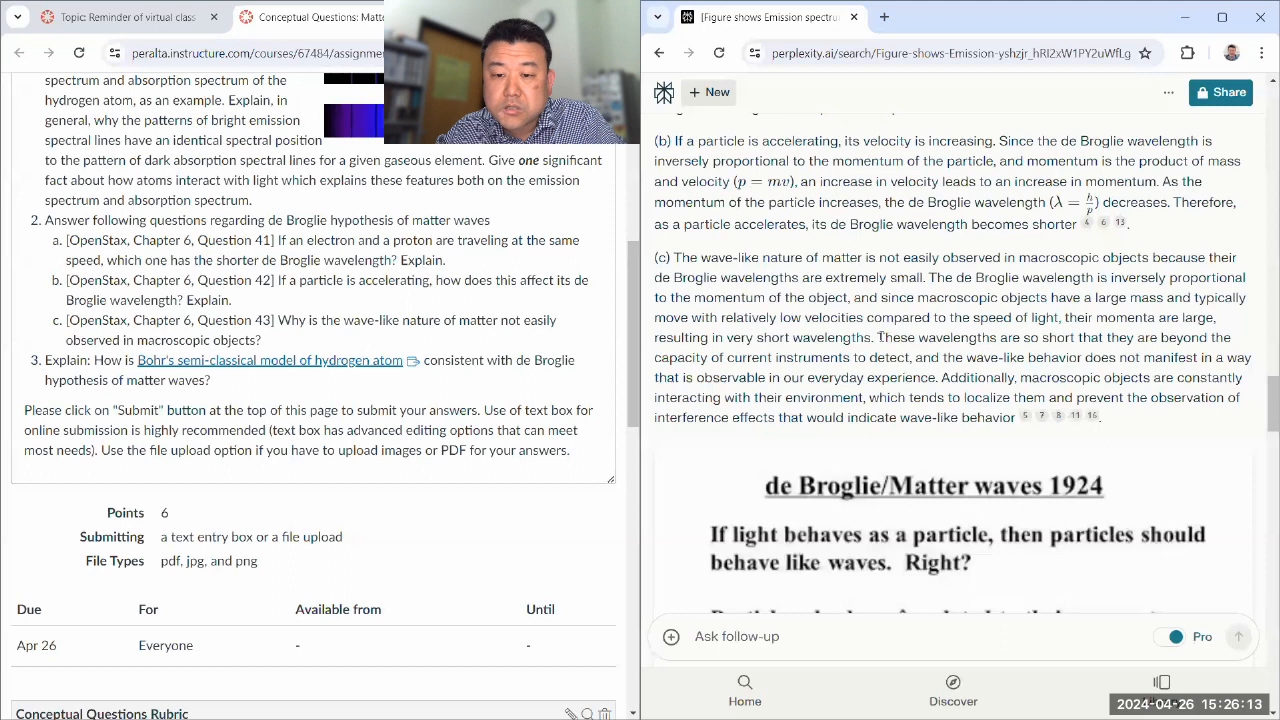
left_click_drag(877, 337, 1078, 337)
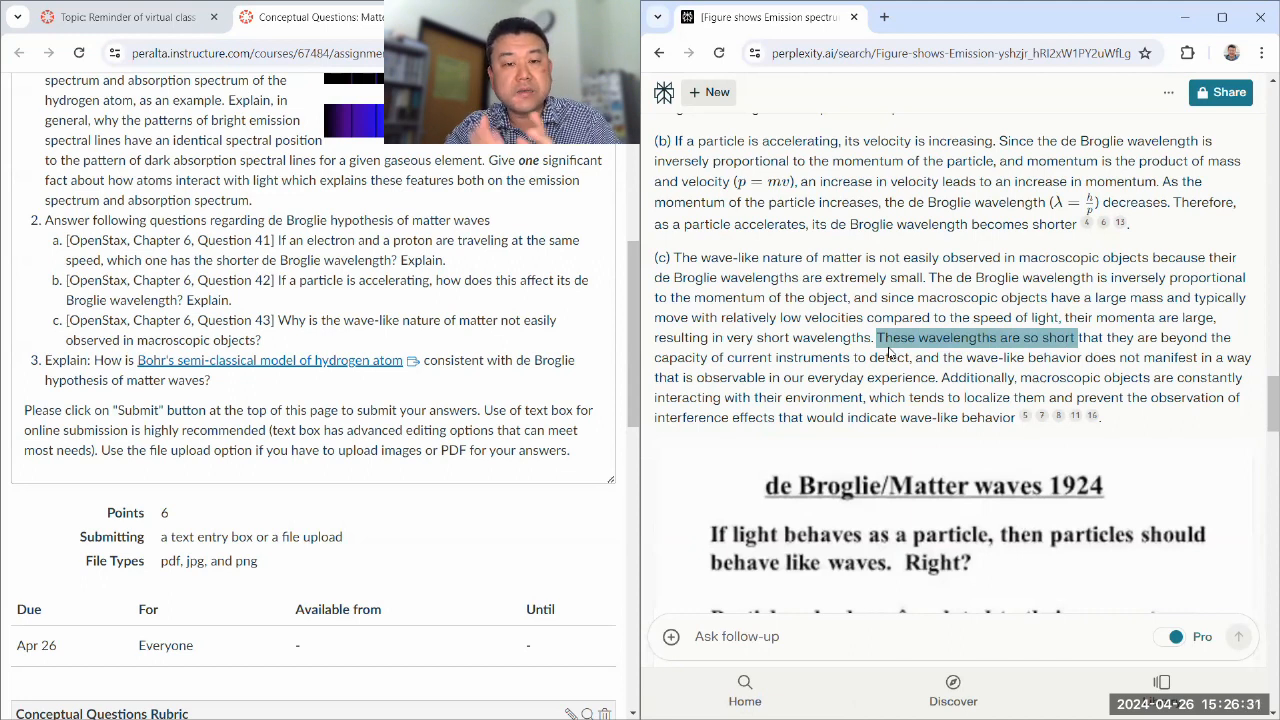
scroll("down", 3)
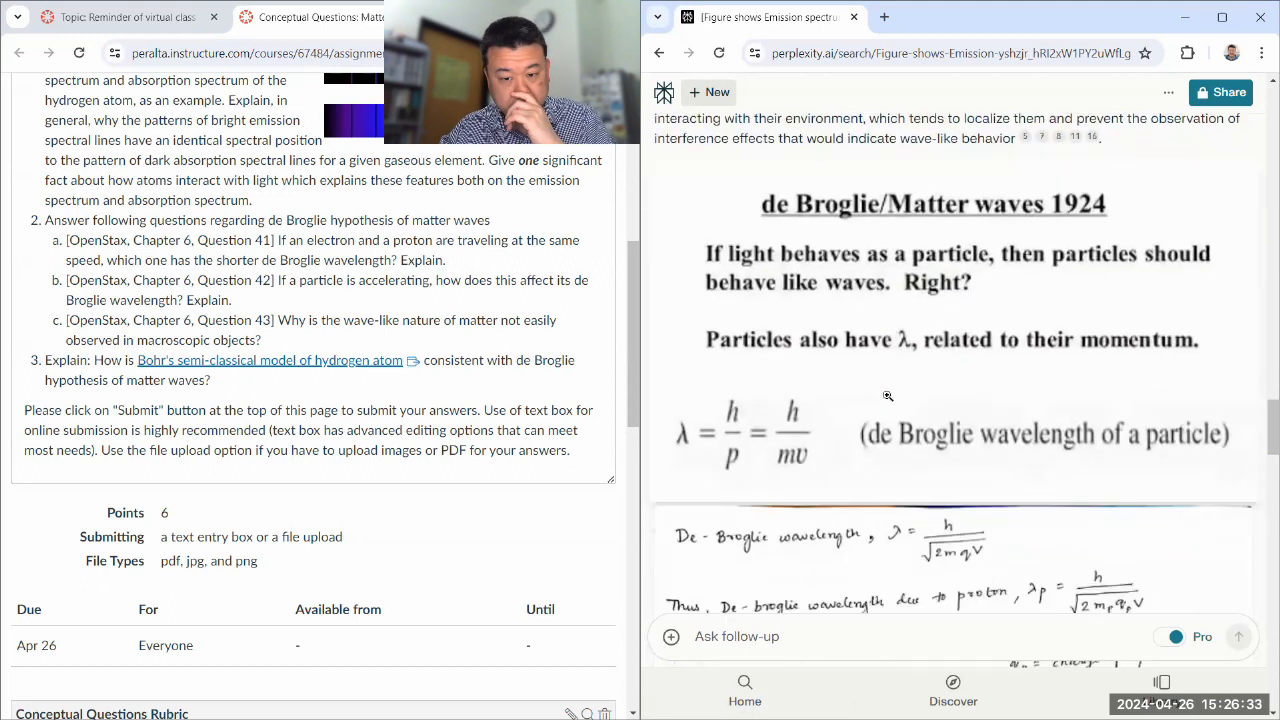
scroll("down", 3)
type("Give me an example of")
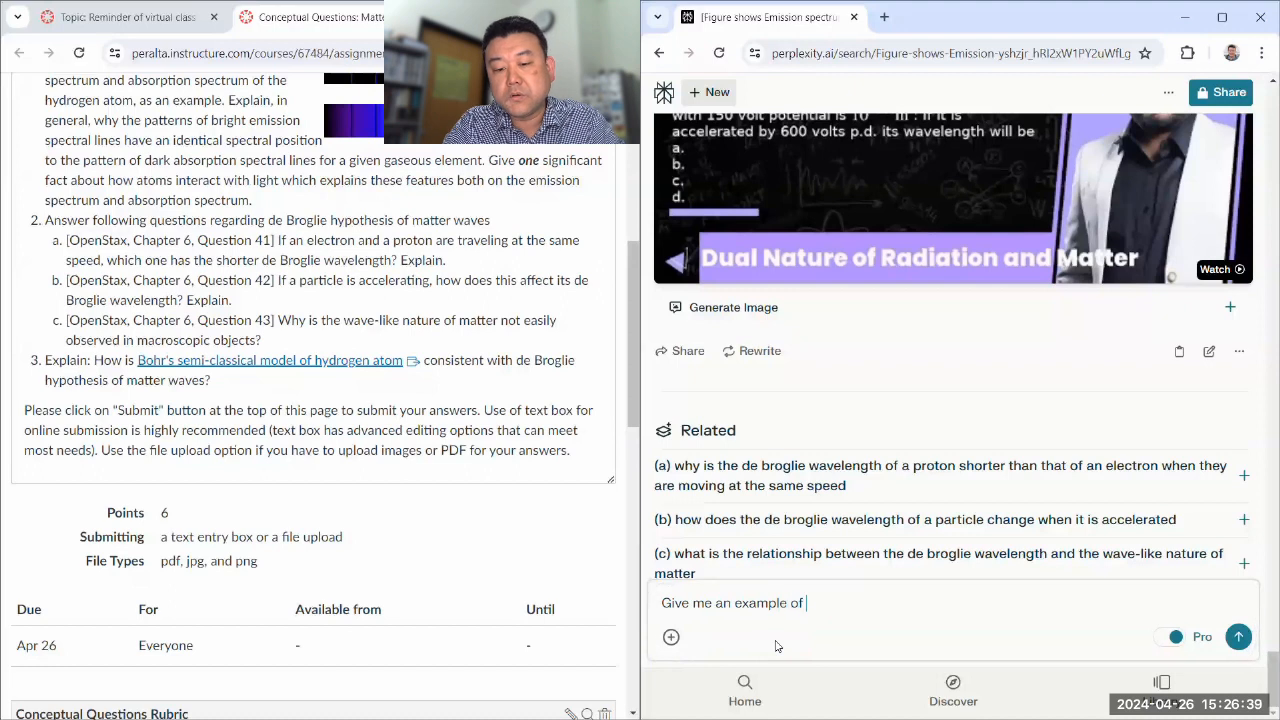
Step: Ask for a macroscopic object whose de Broglie wavelength equals the Planck length
type("a macroscopic object with a de")
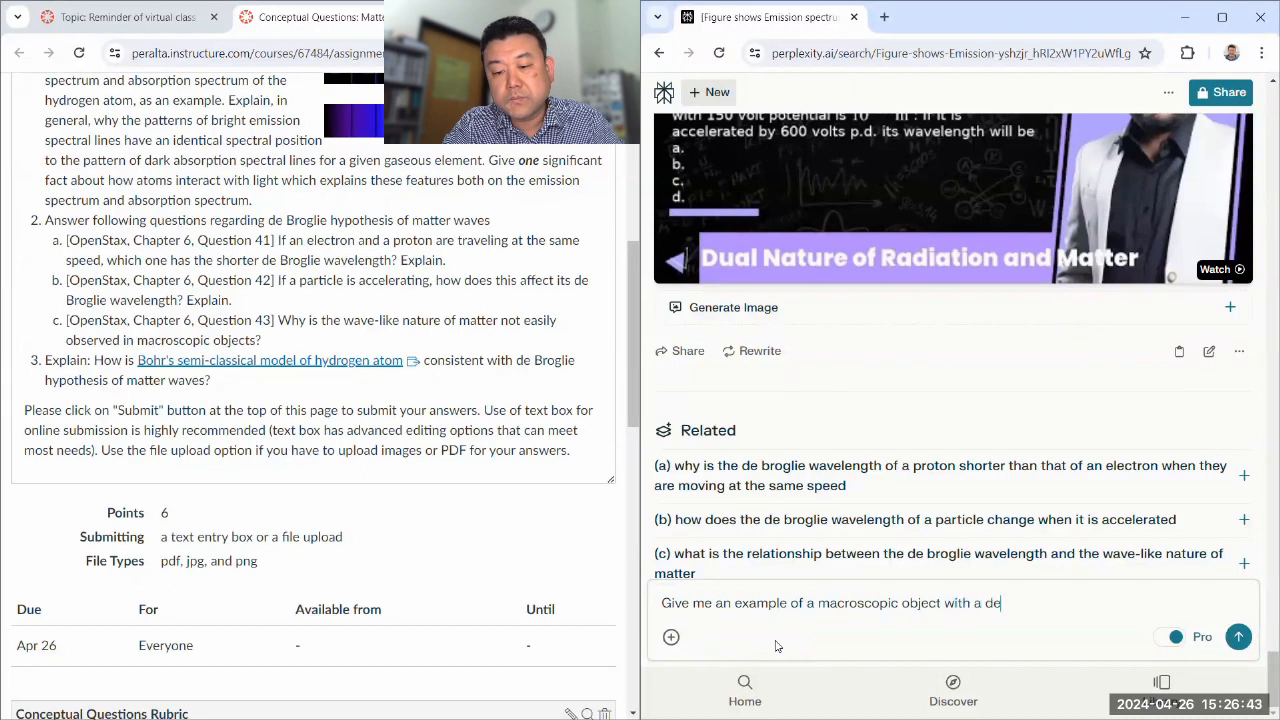
type("Broglie wavelength")
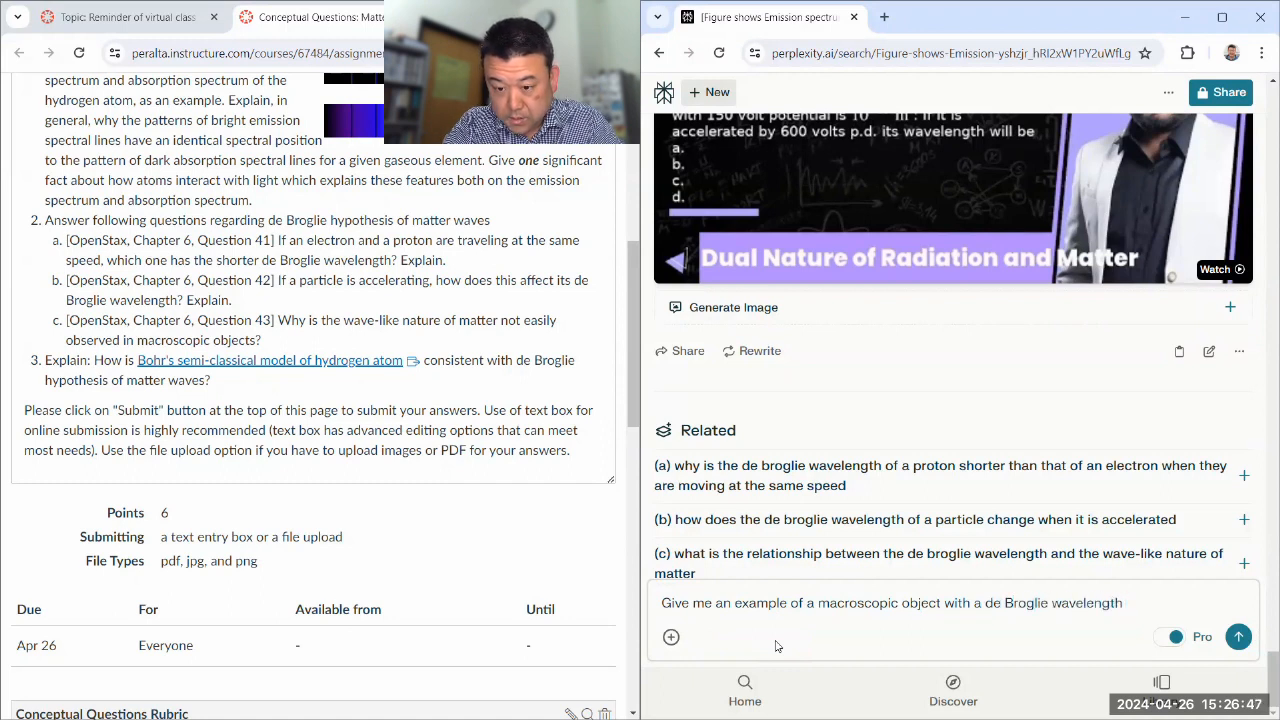
type("equal to the")
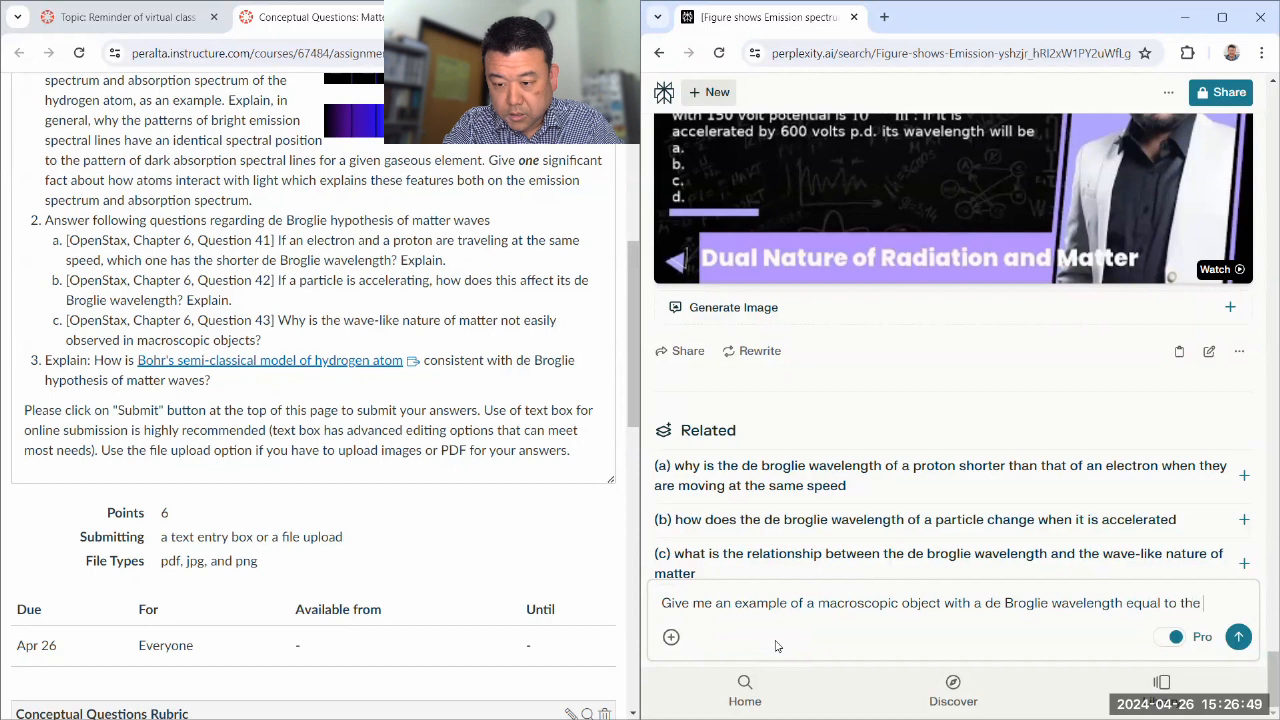
type("Planck lengt")
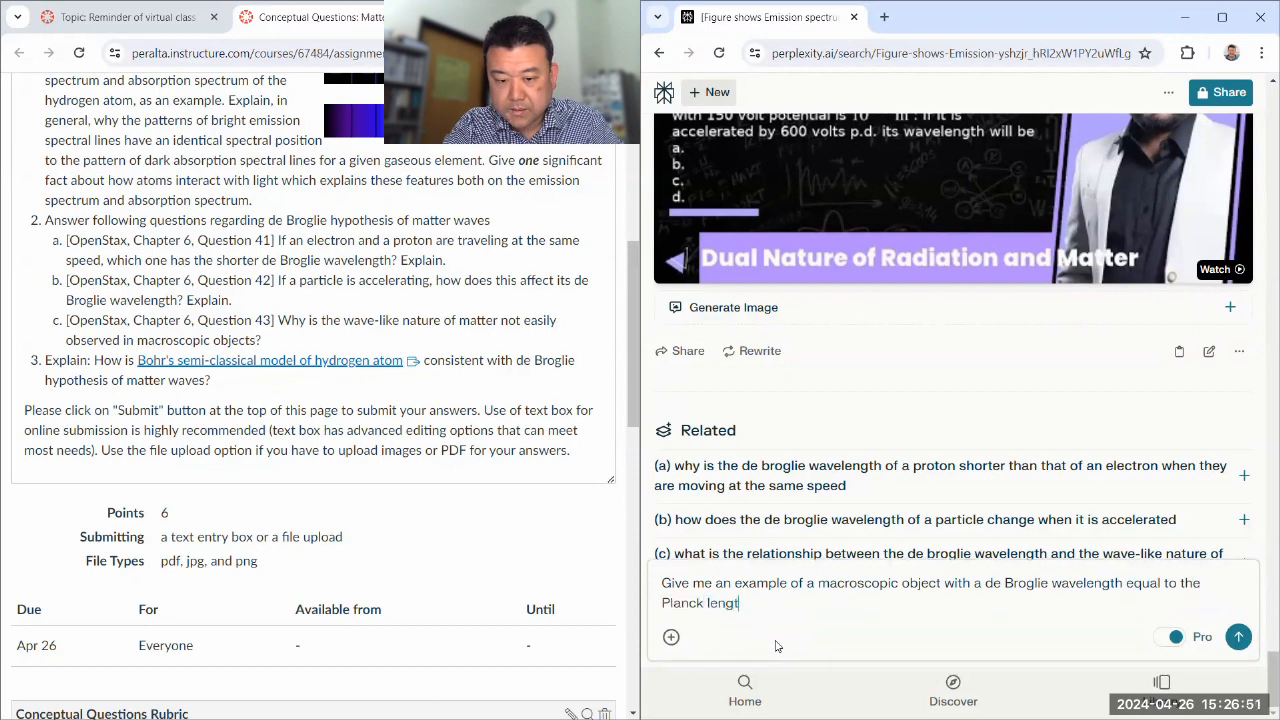
left_click(1238, 636)
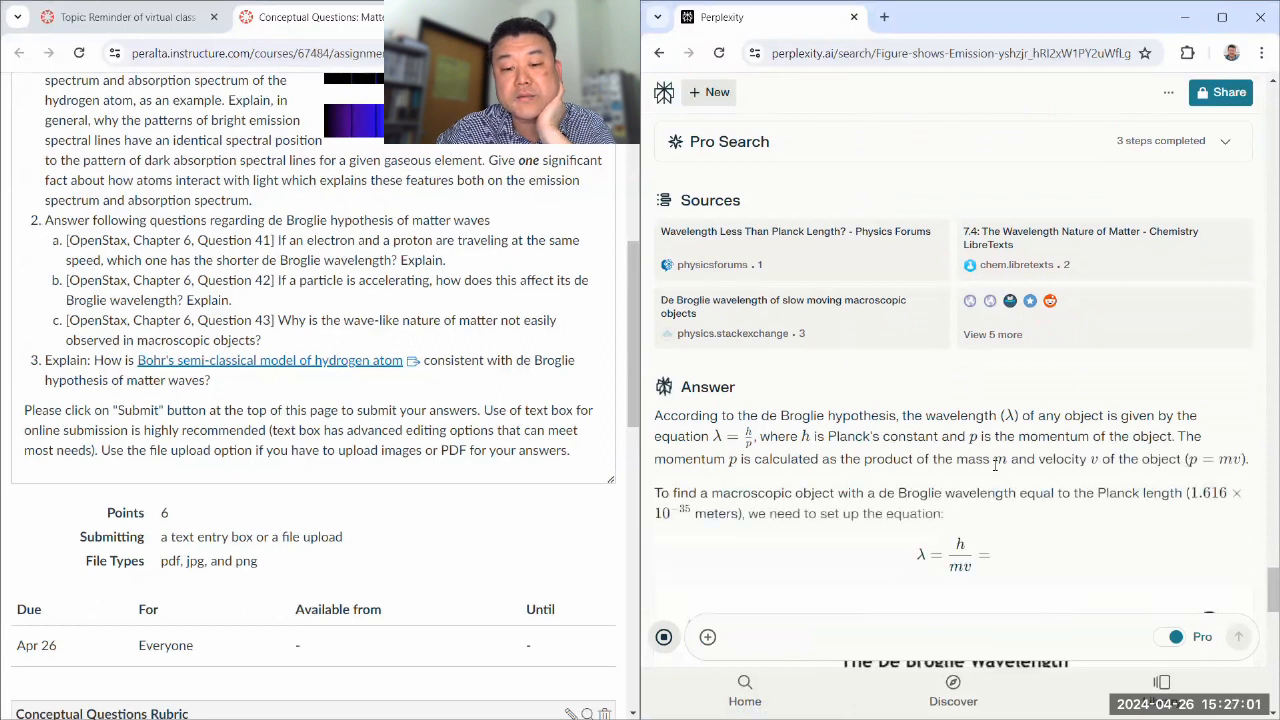
Step: Read the Planck-length answer: a 1000 kg car at about 0.041 m/s, plus related questions
scroll("down", 3)
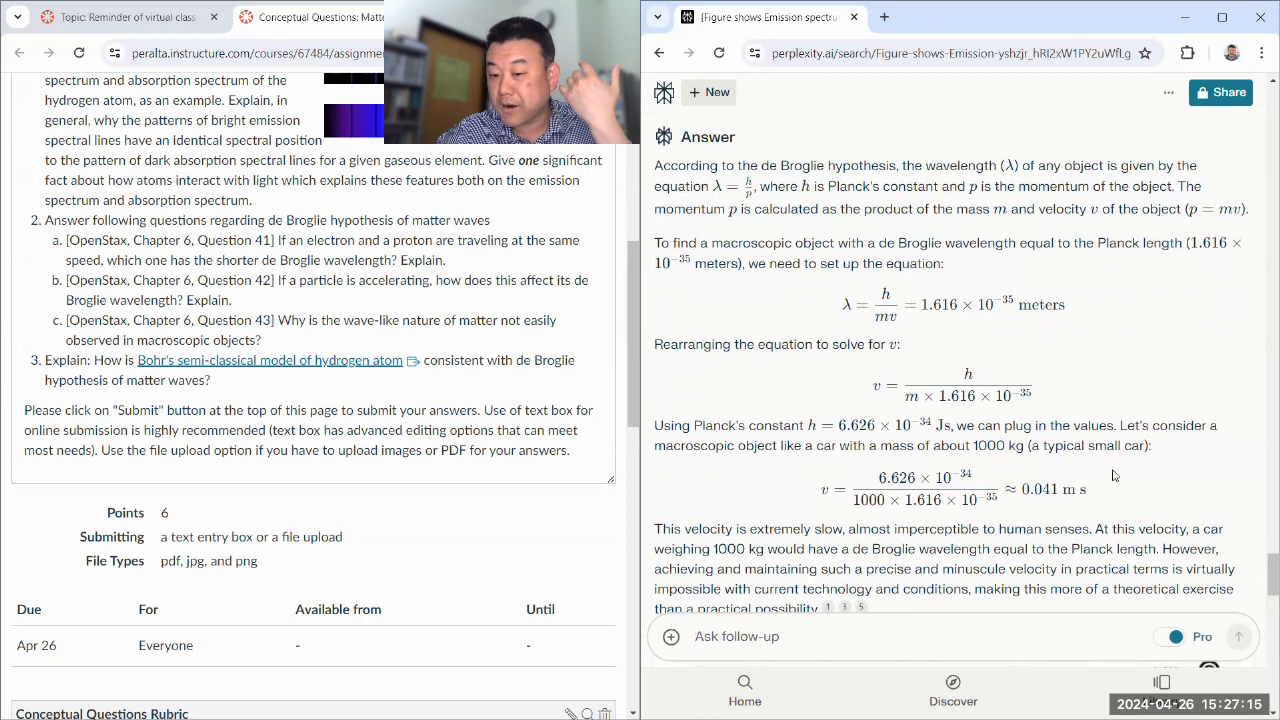
mouse_move(1098, 502)
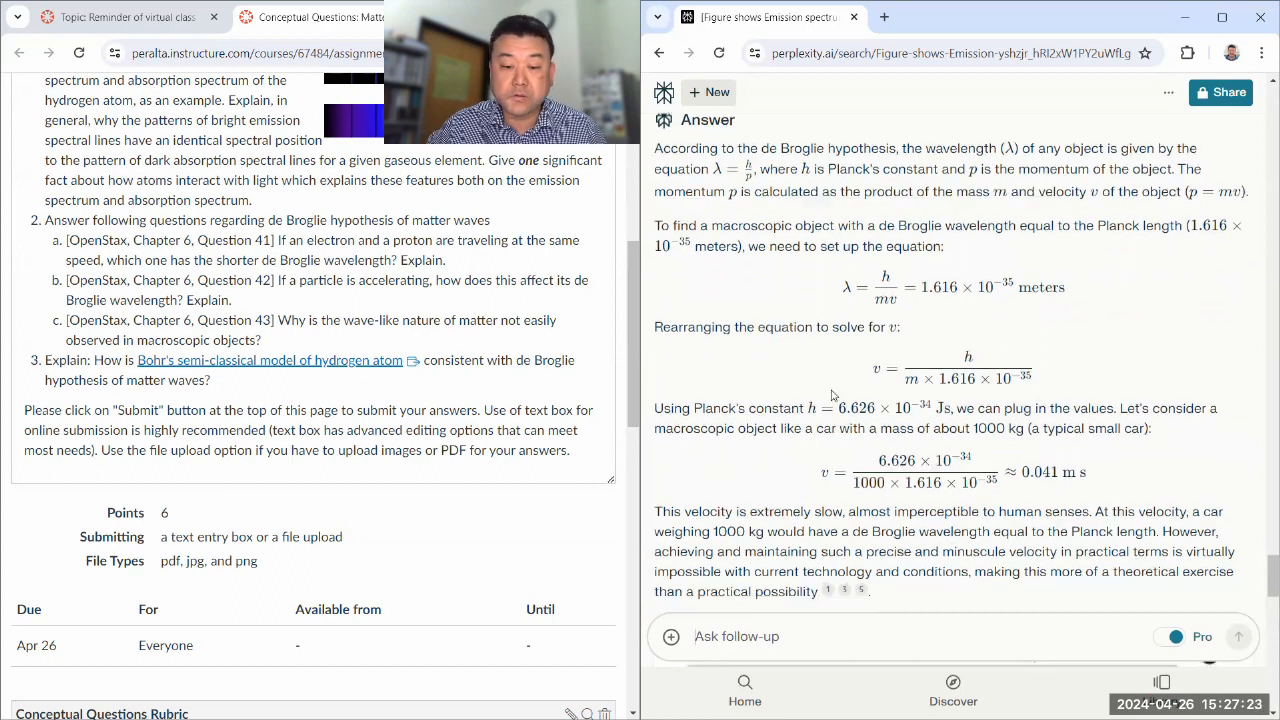
scroll("down", 3)
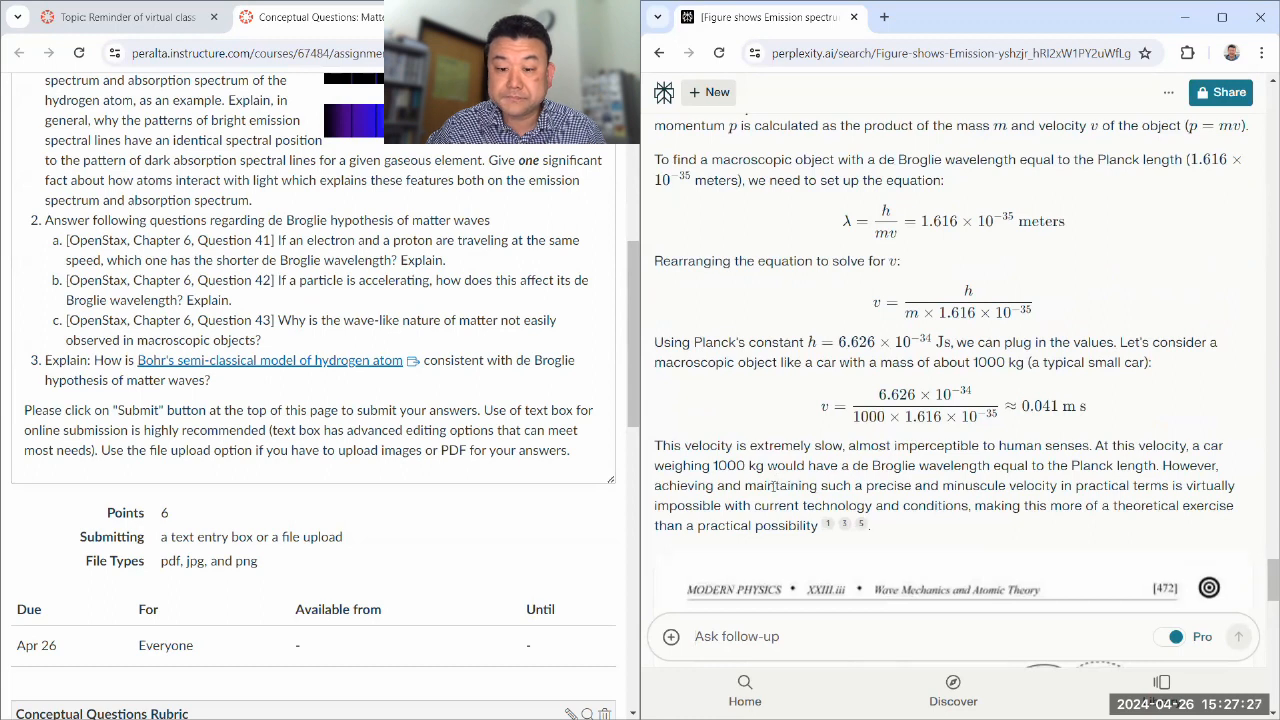
scroll("down", 3)
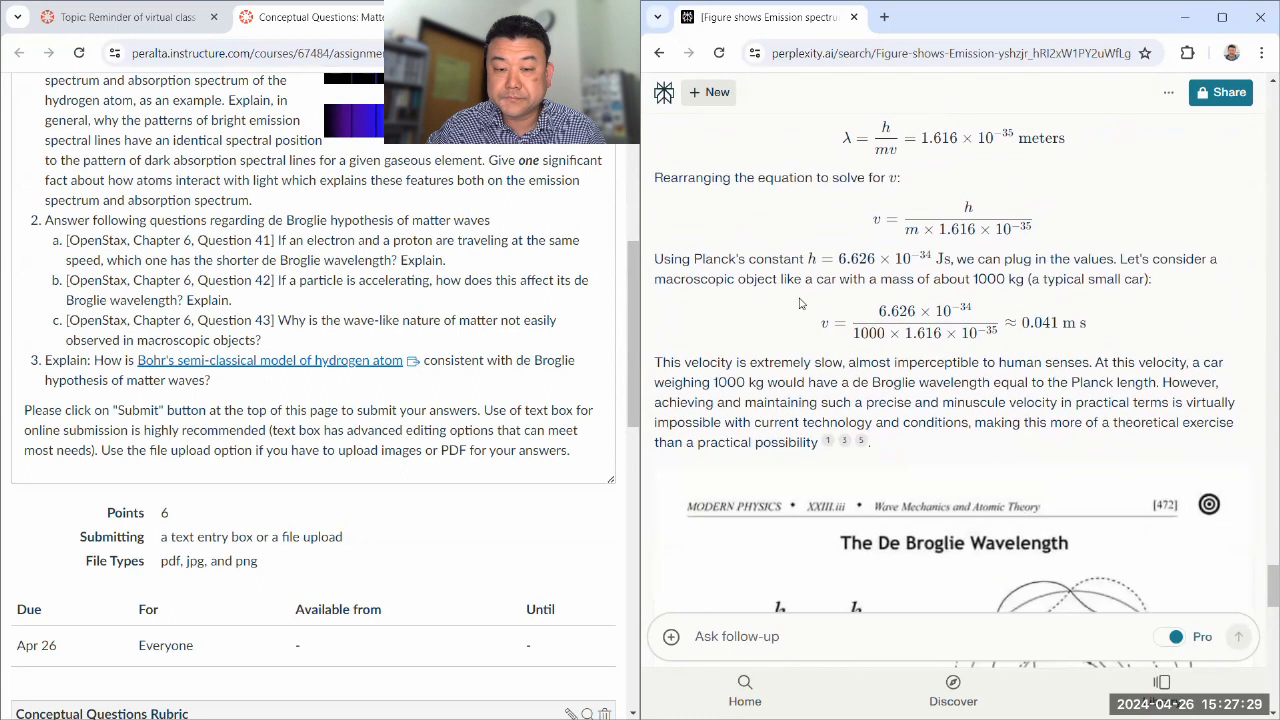
scroll("down", 3)
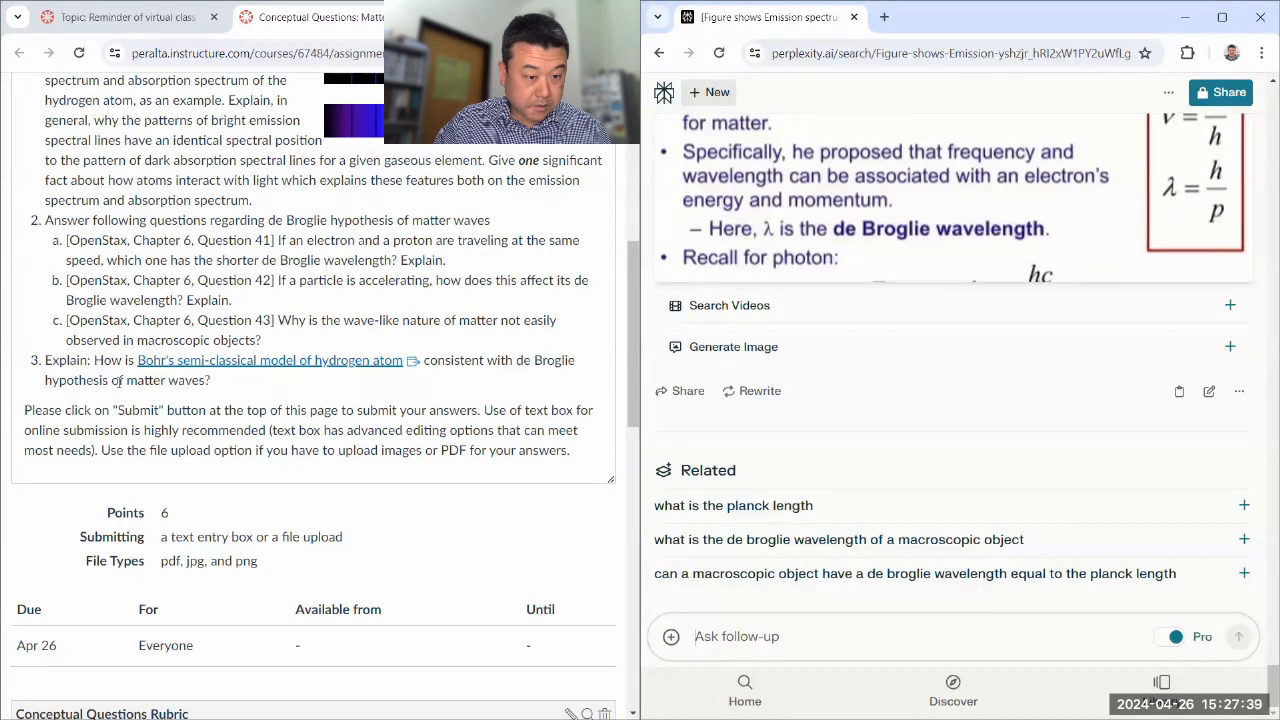
scroll("down", 3)
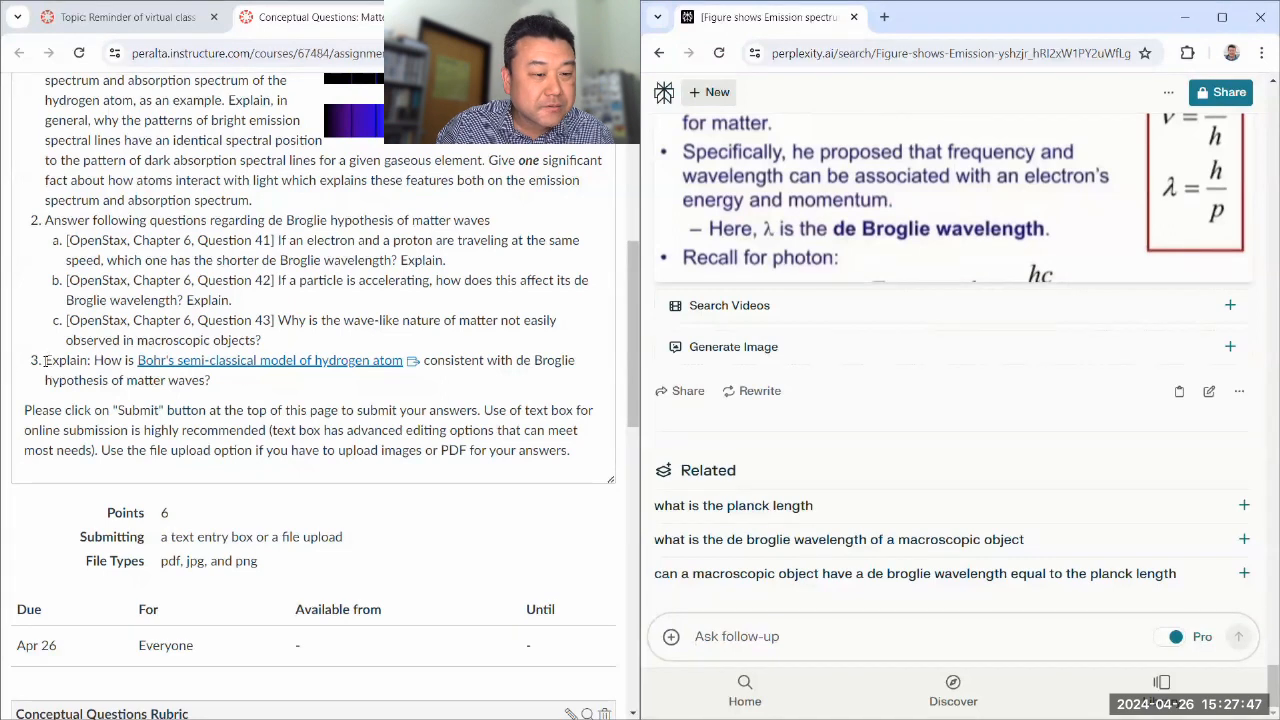
Step: Send question 3 on Bohr's model and de Broglie matter waves as a follow-up
left_click_drag(44, 360, 210, 380)
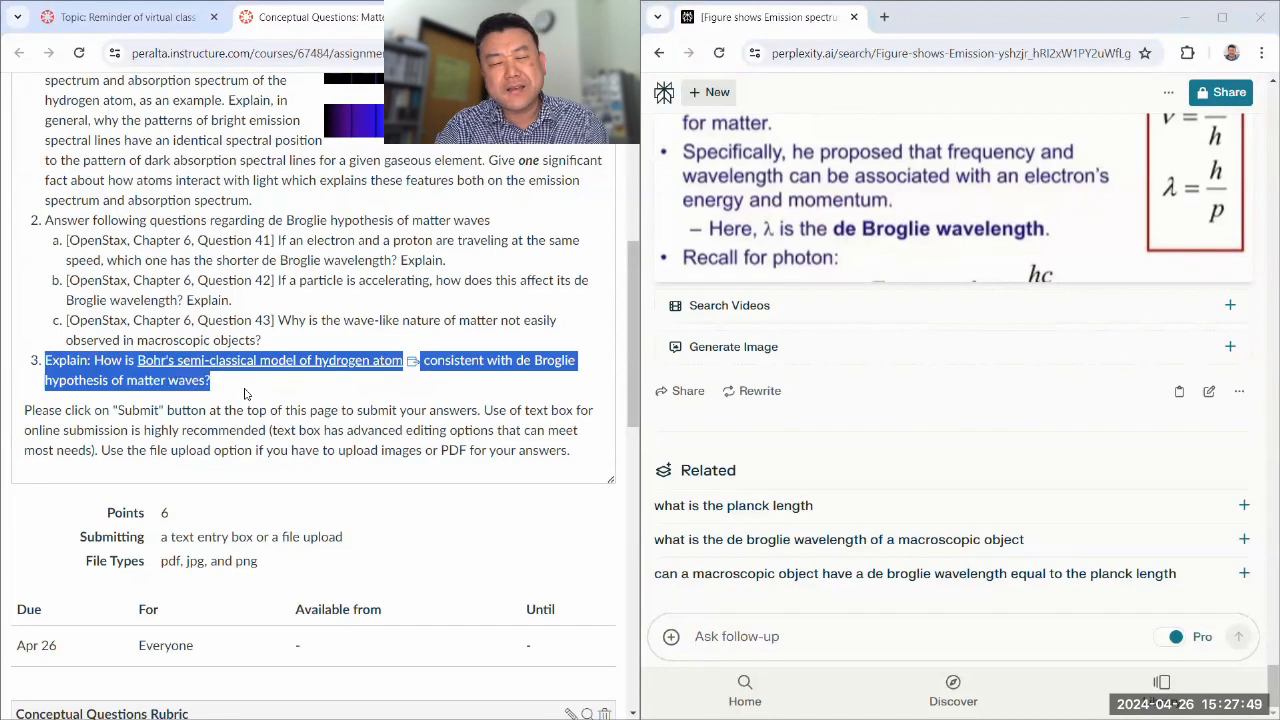
left_click(737, 636)
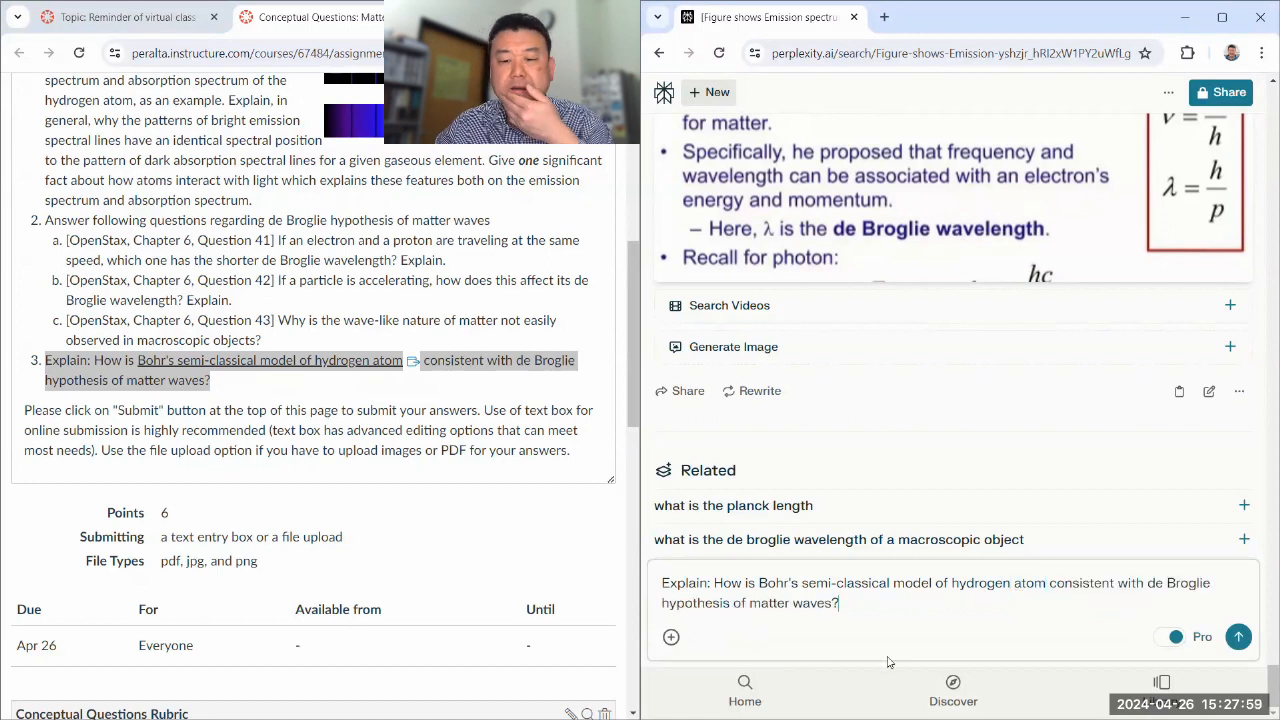
left_click(1238, 636)
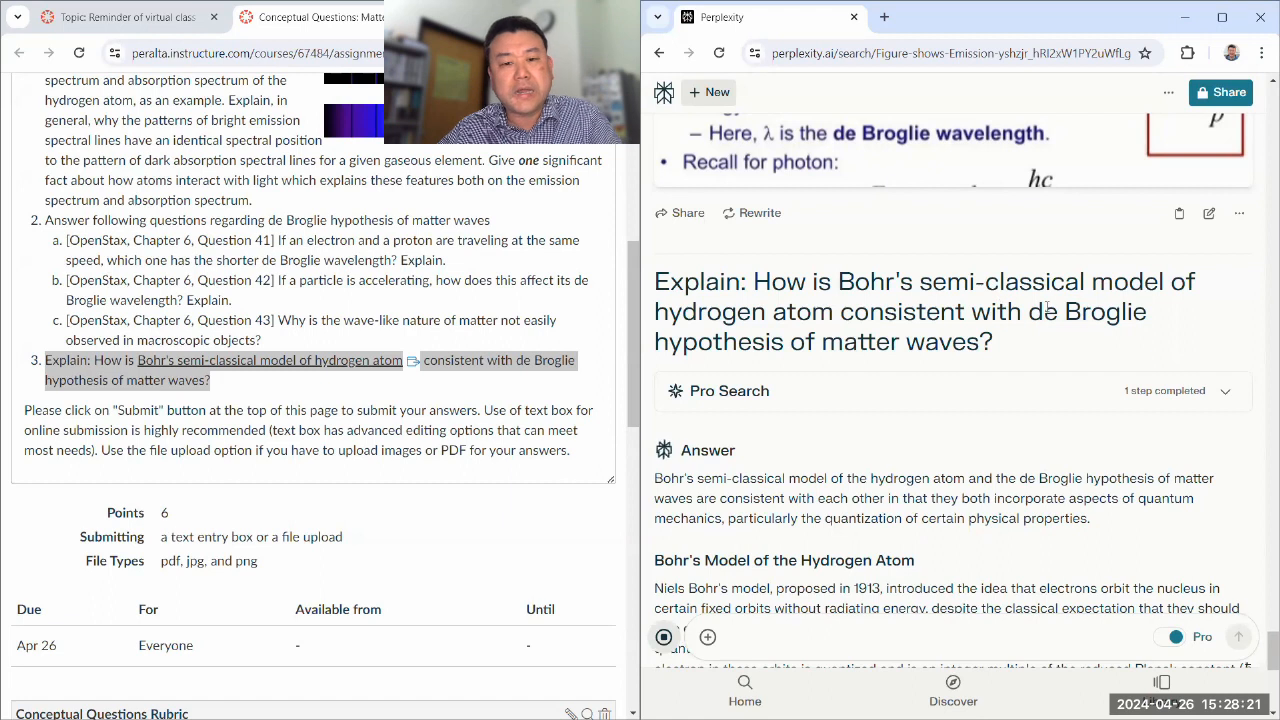
mouse_move(897, 442)
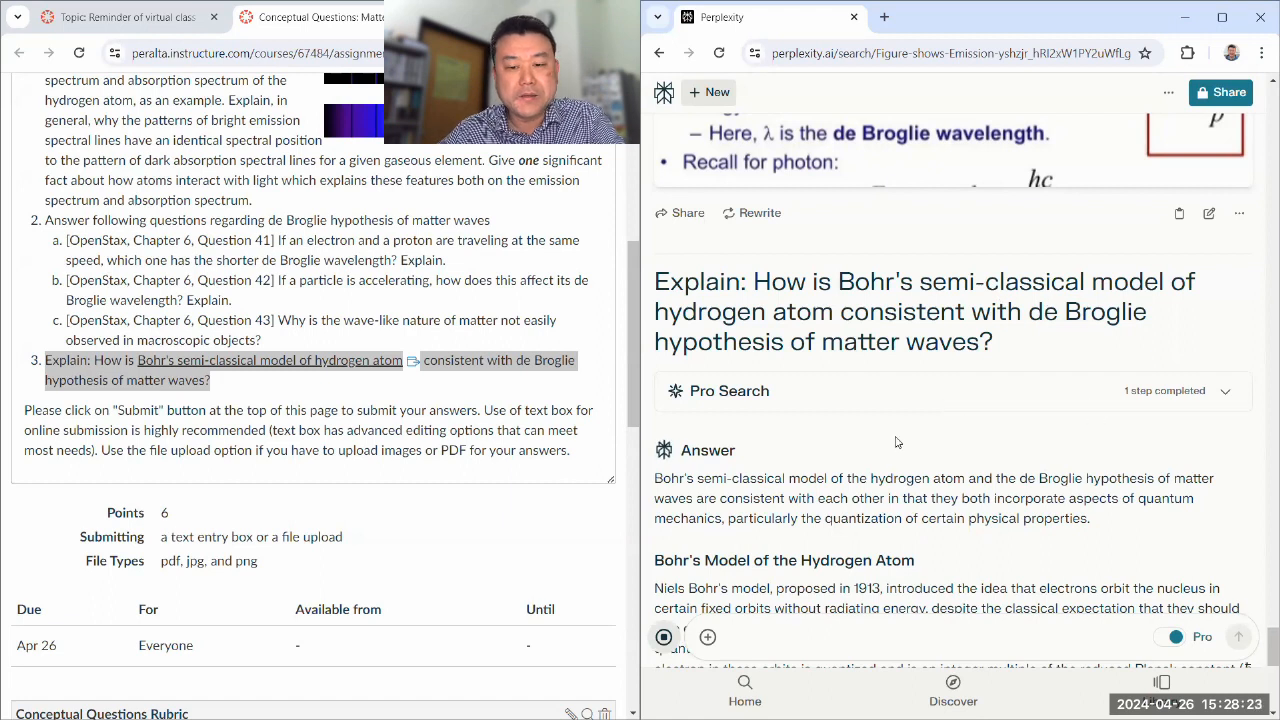
Step: Read the answer's sections on quantized angular momentum and de Broglie's λ = h/p
scroll("down", 3)
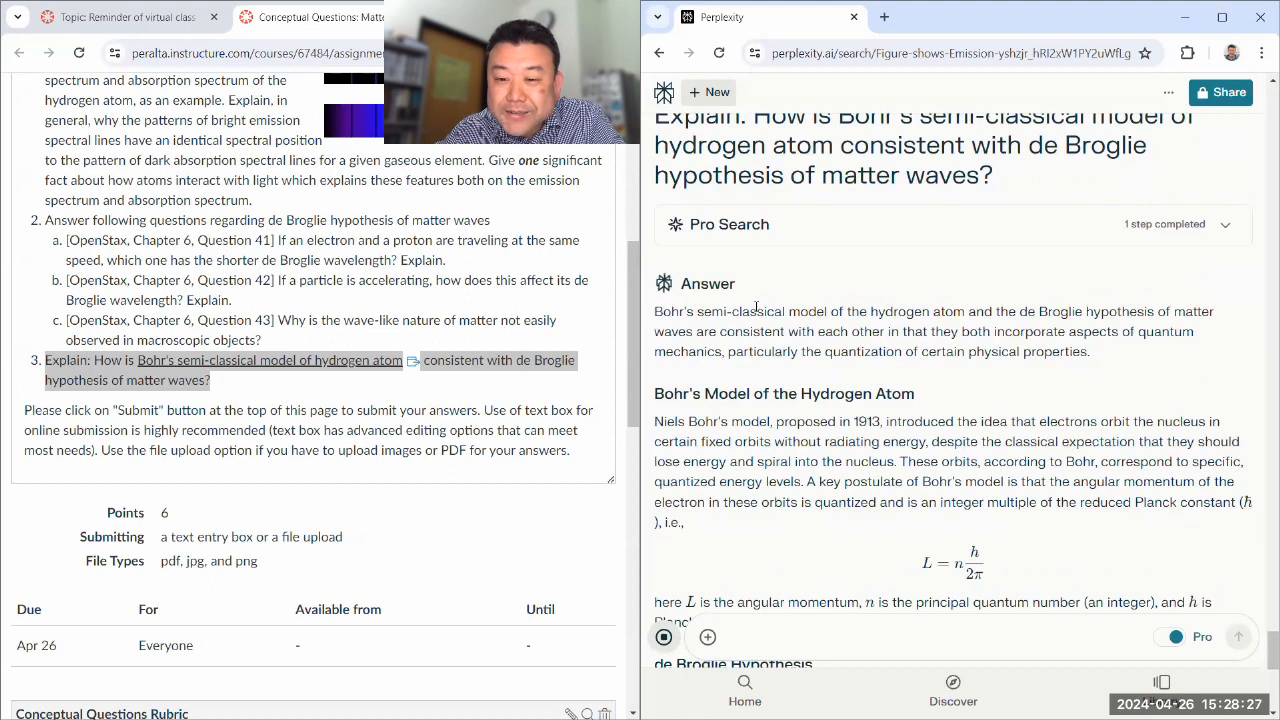
scroll("down", 3)
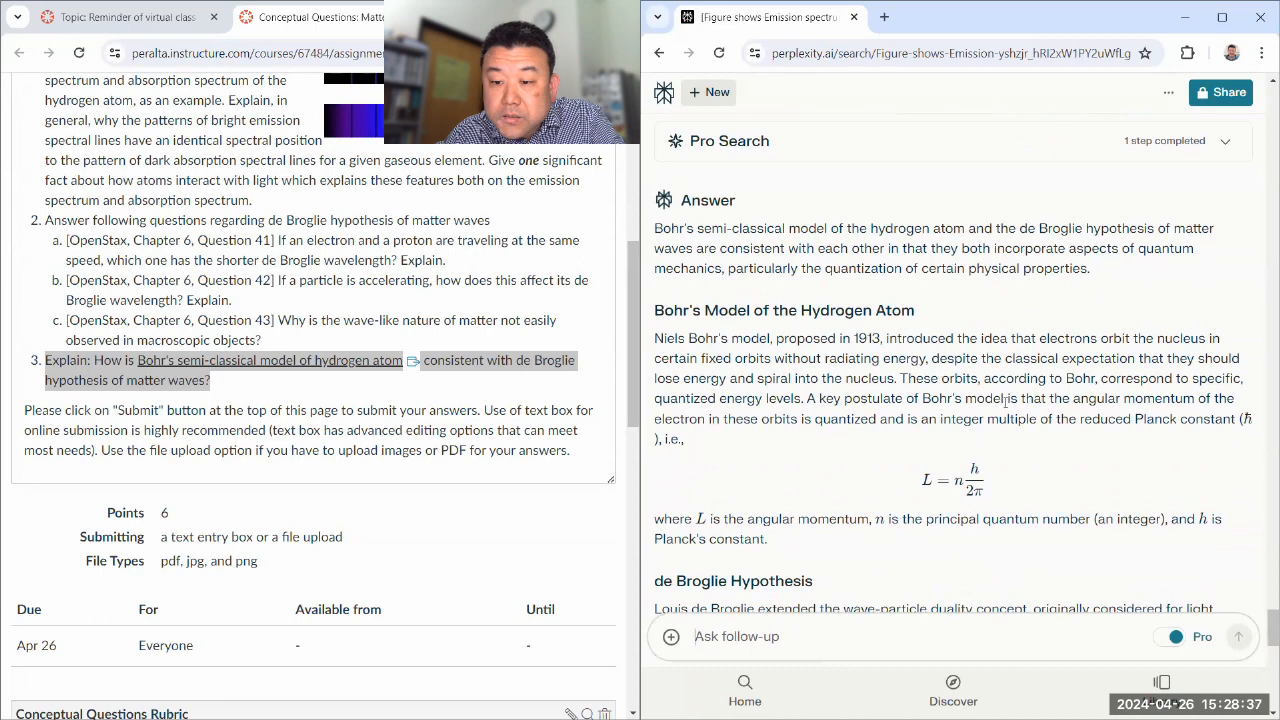
scroll("down", 3)
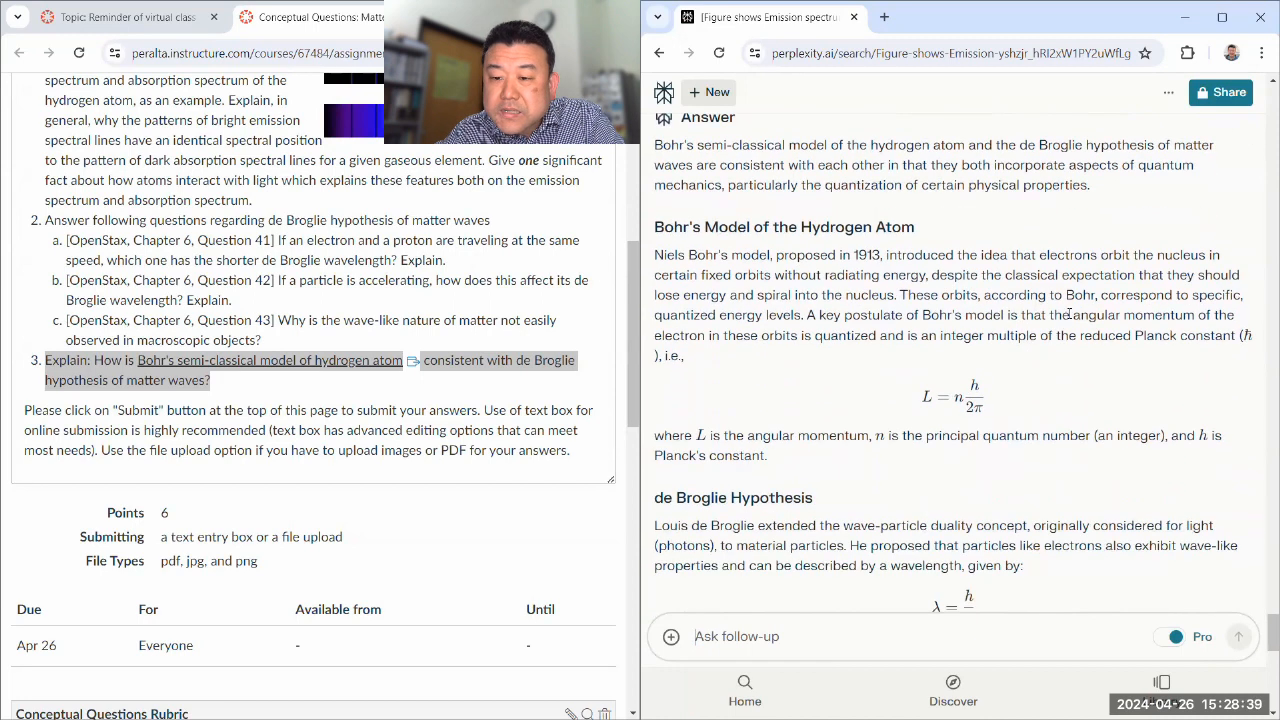
left_click_drag(1070, 315, 1235, 335)
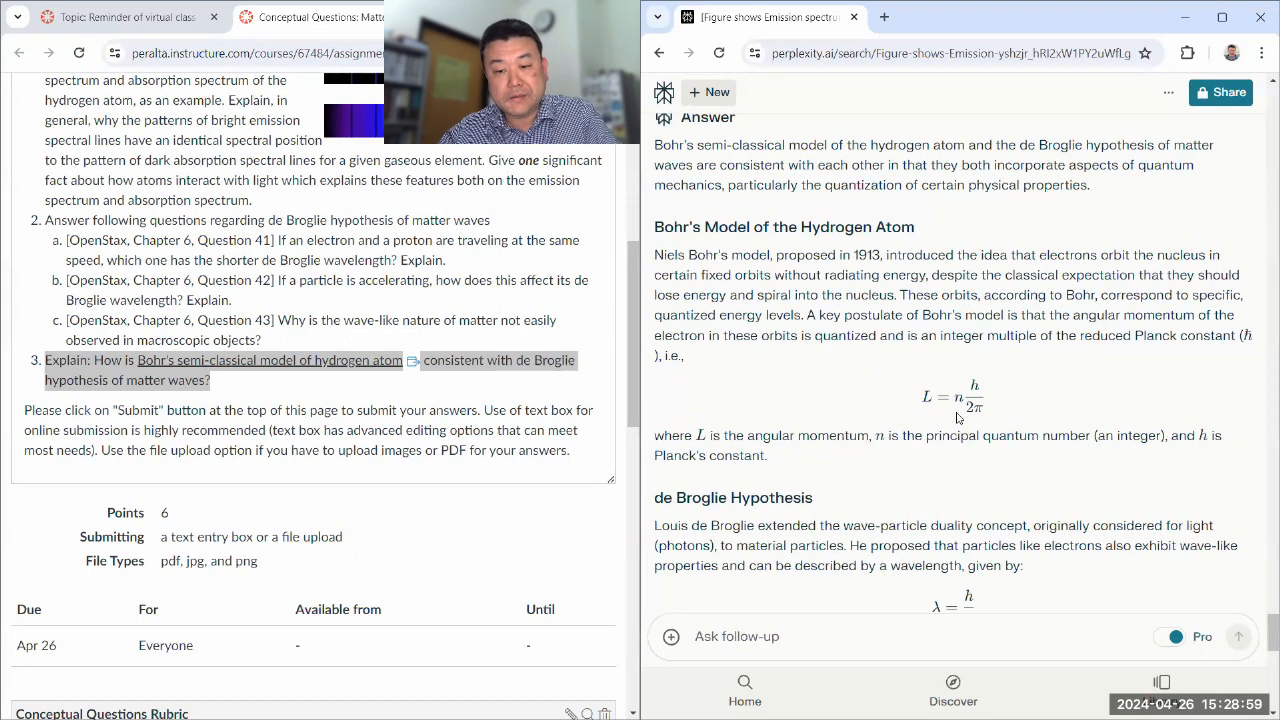
scroll("down", 3)
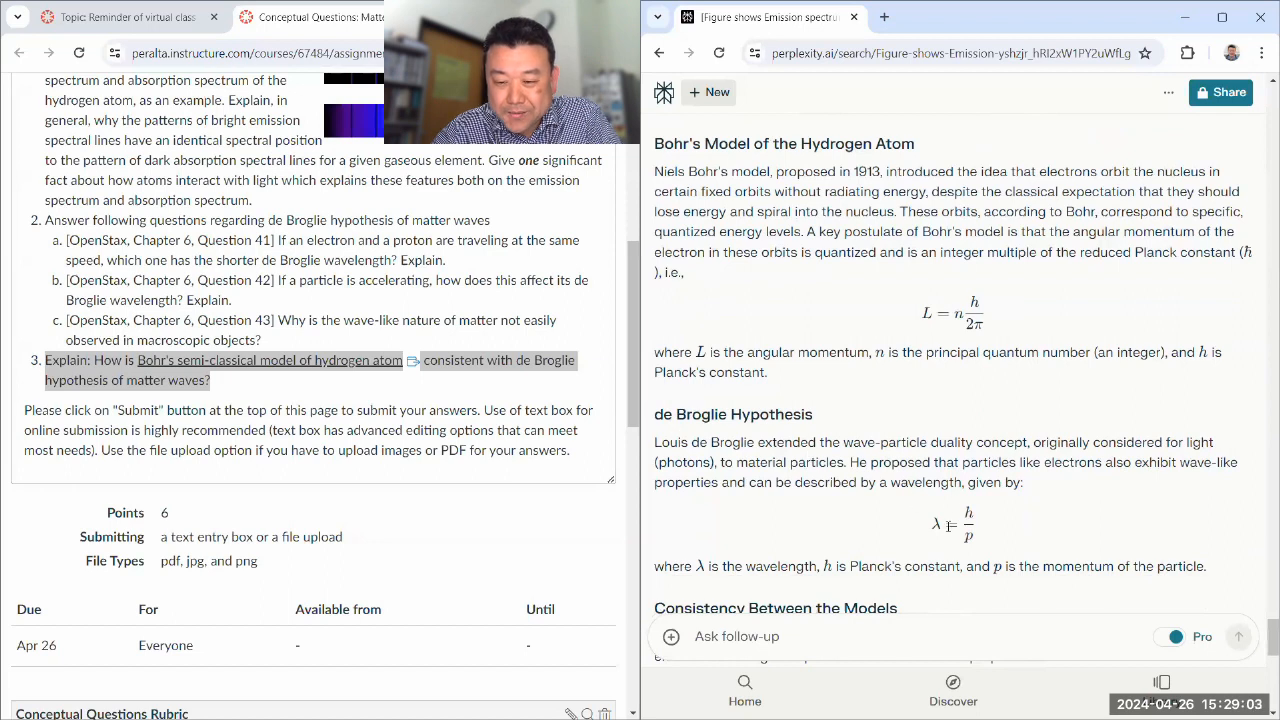
scroll("down", 3)
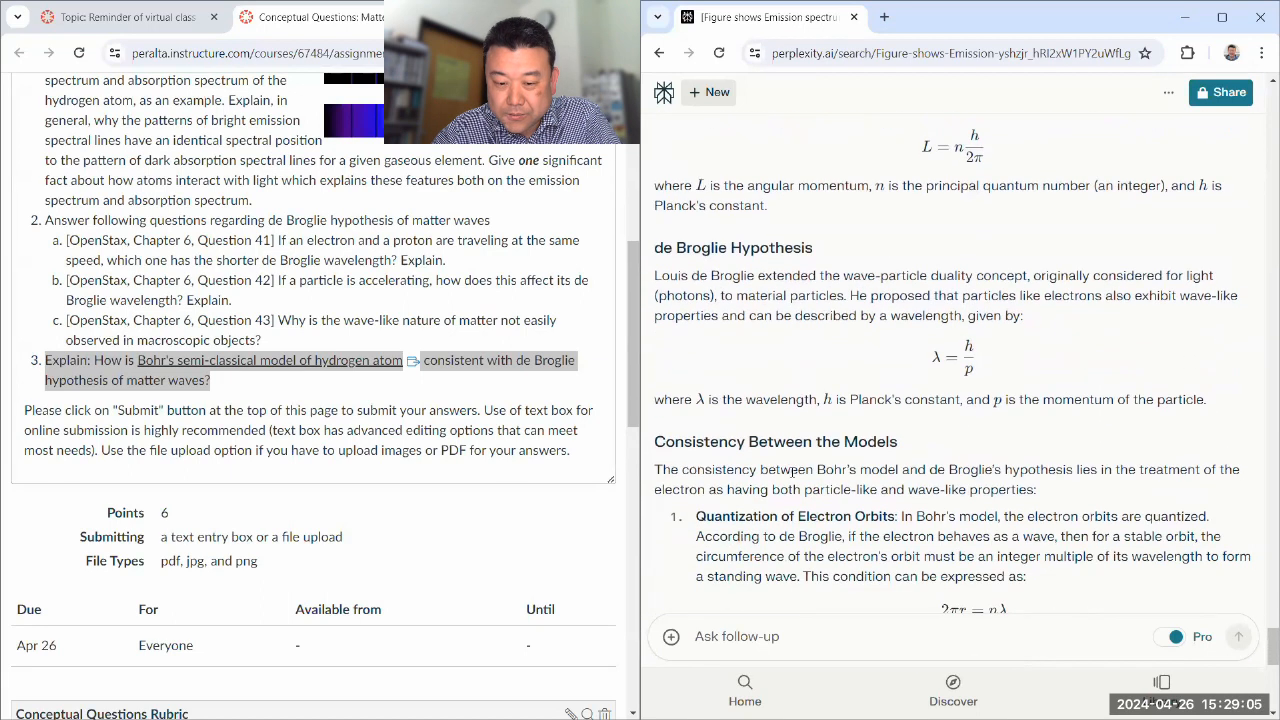
scroll("down", 3)
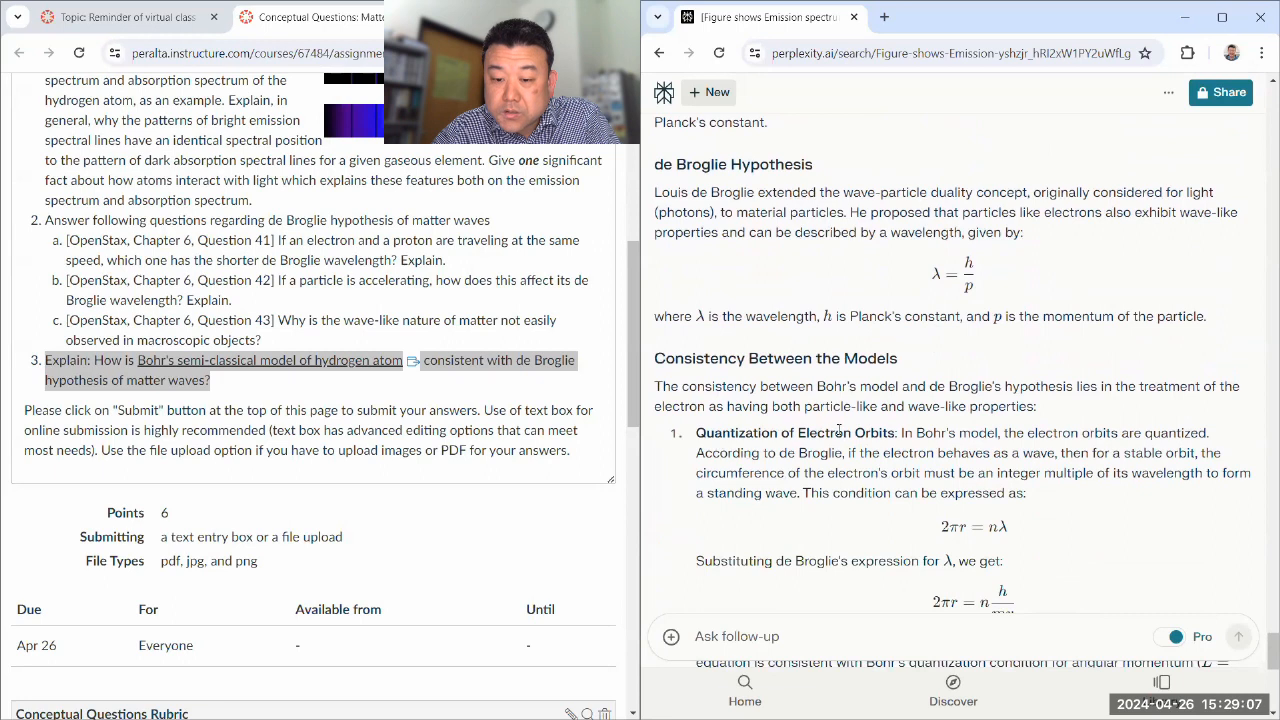
scroll("down", 3)
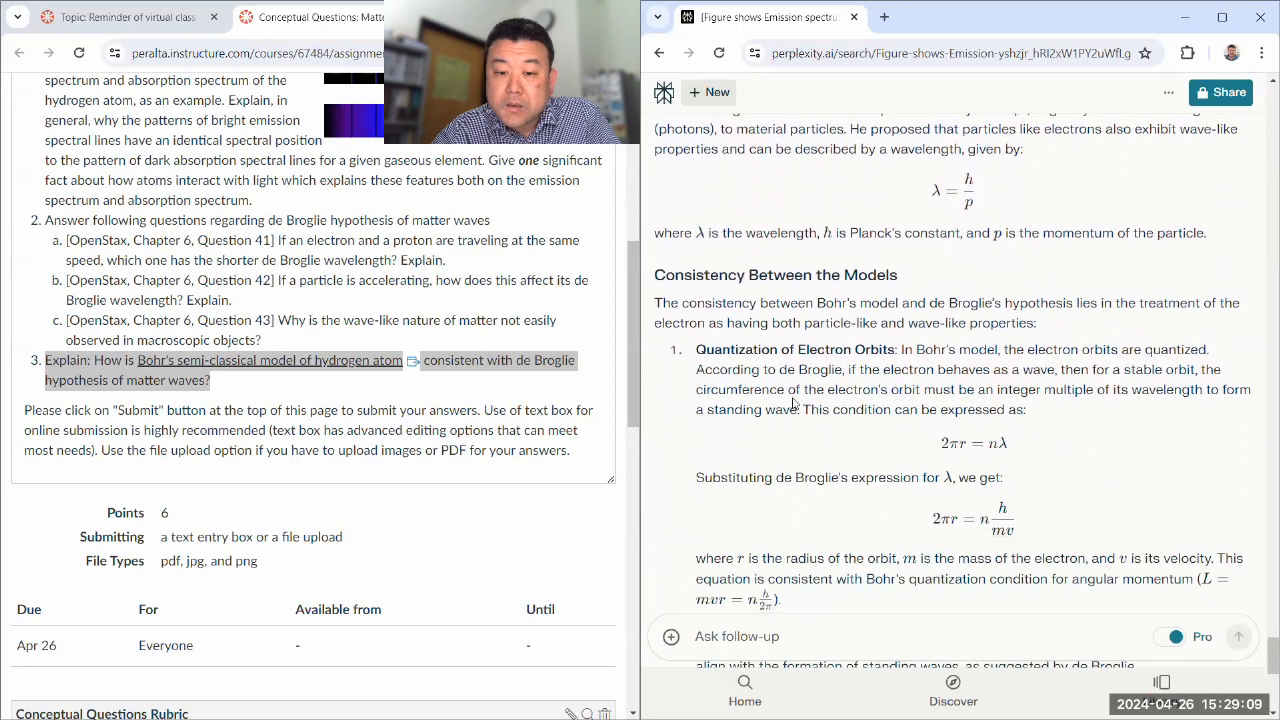
left_click_drag(696, 389, 871, 389)
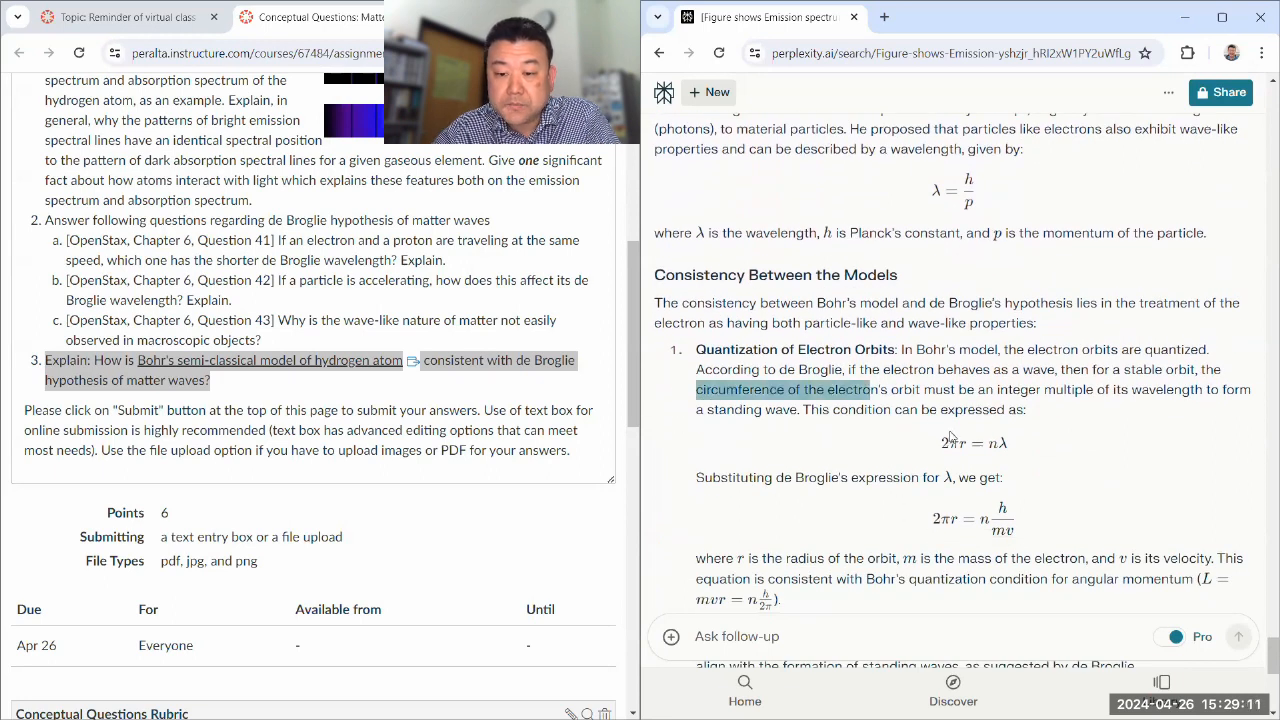
mouse_move(1008, 447)
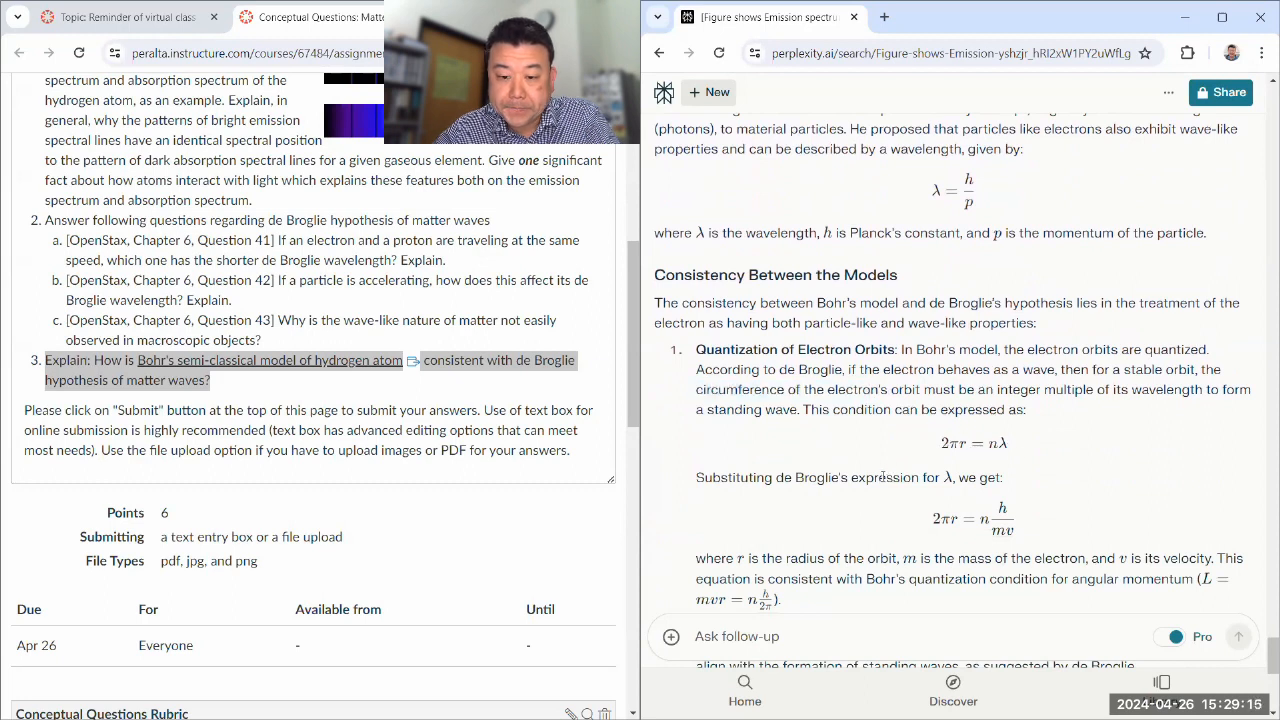
scroll("down", 3)
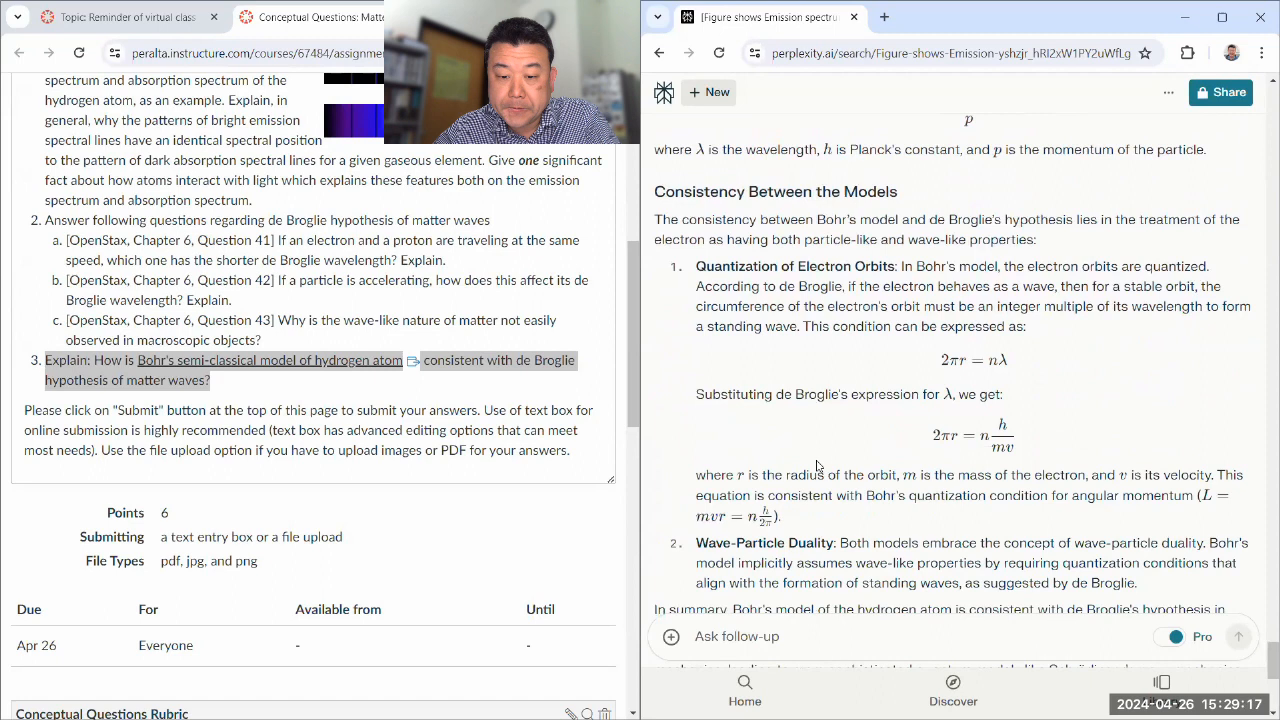
scroll("down", 3)
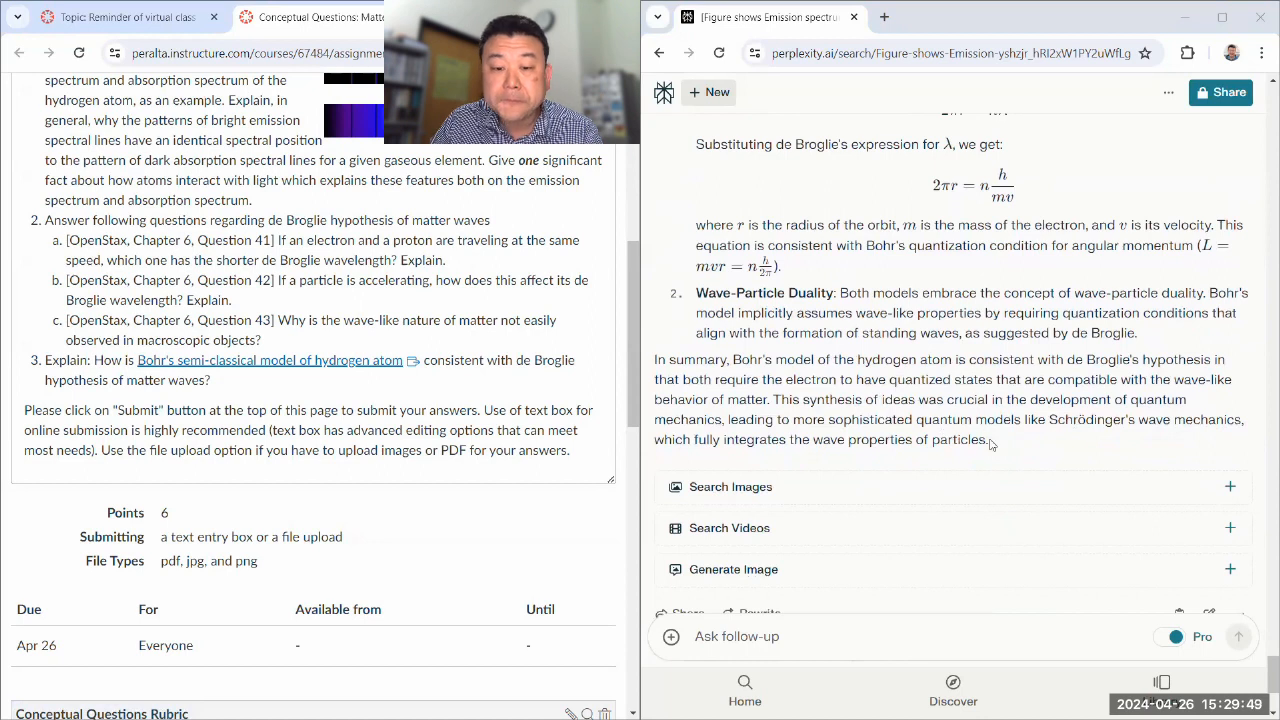
left_click_drag(1051, 419, 987, 440)
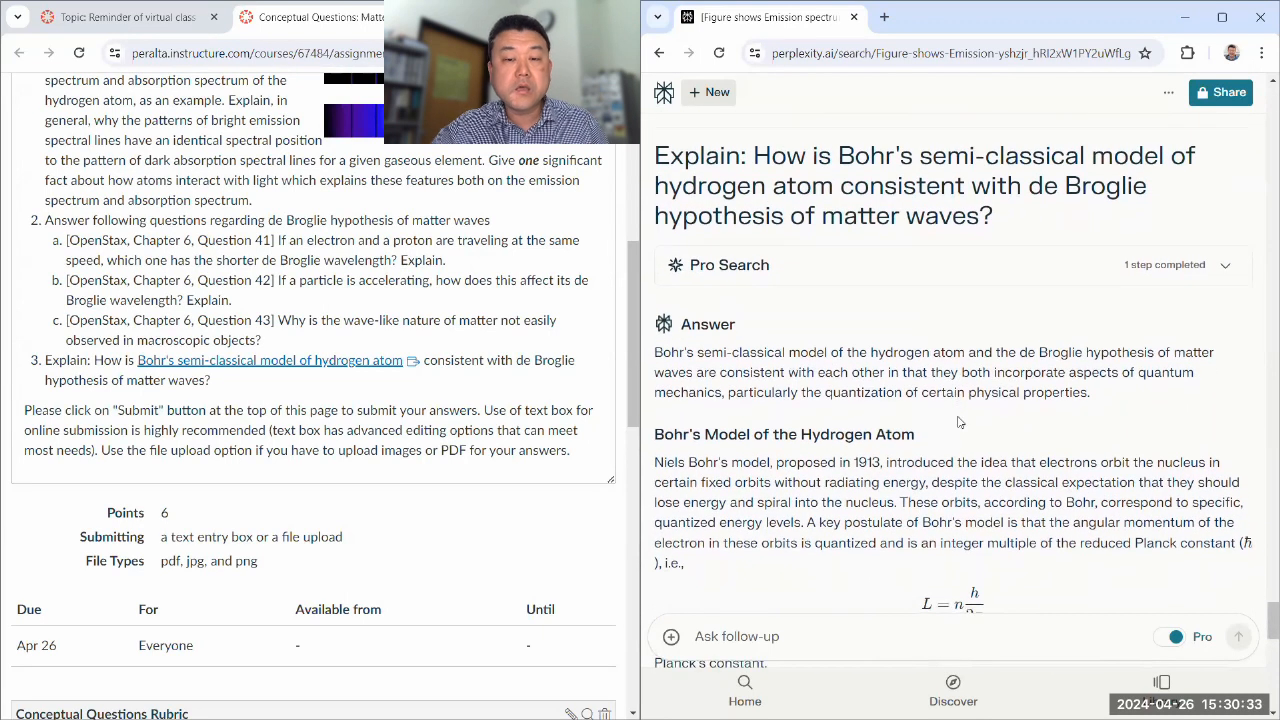
scroll("down", 3)
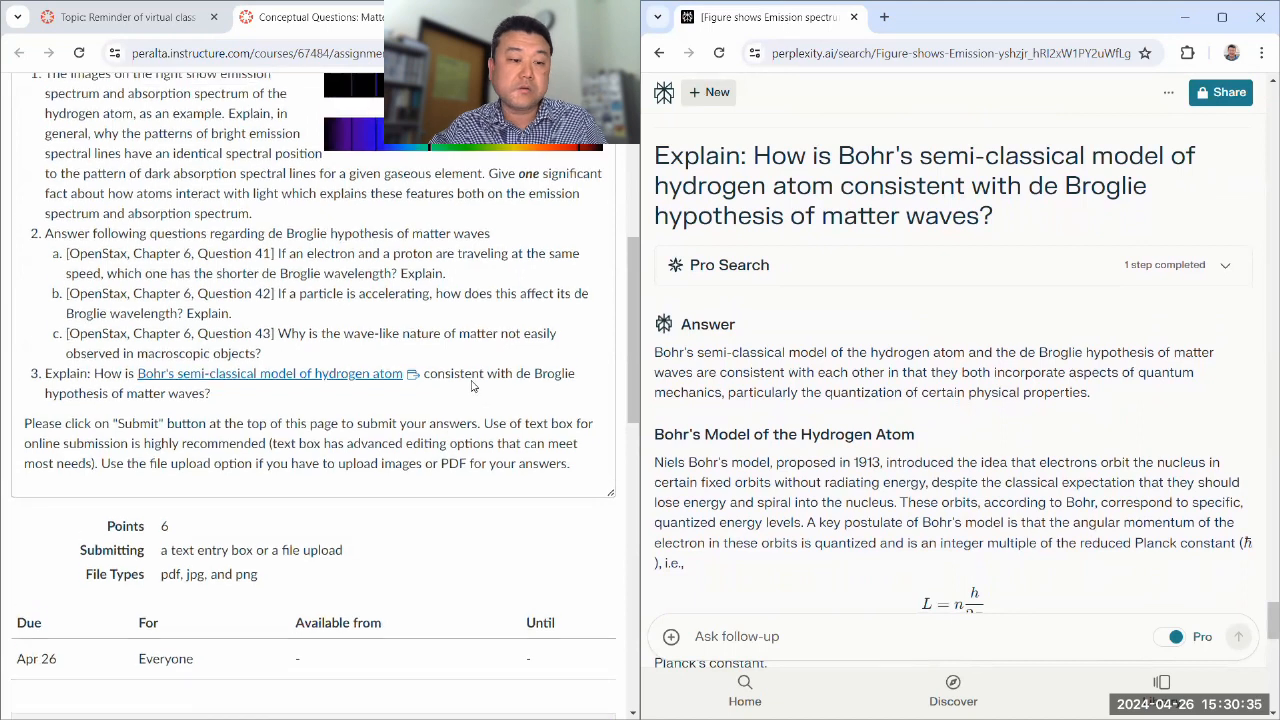
scroll("down", 3)
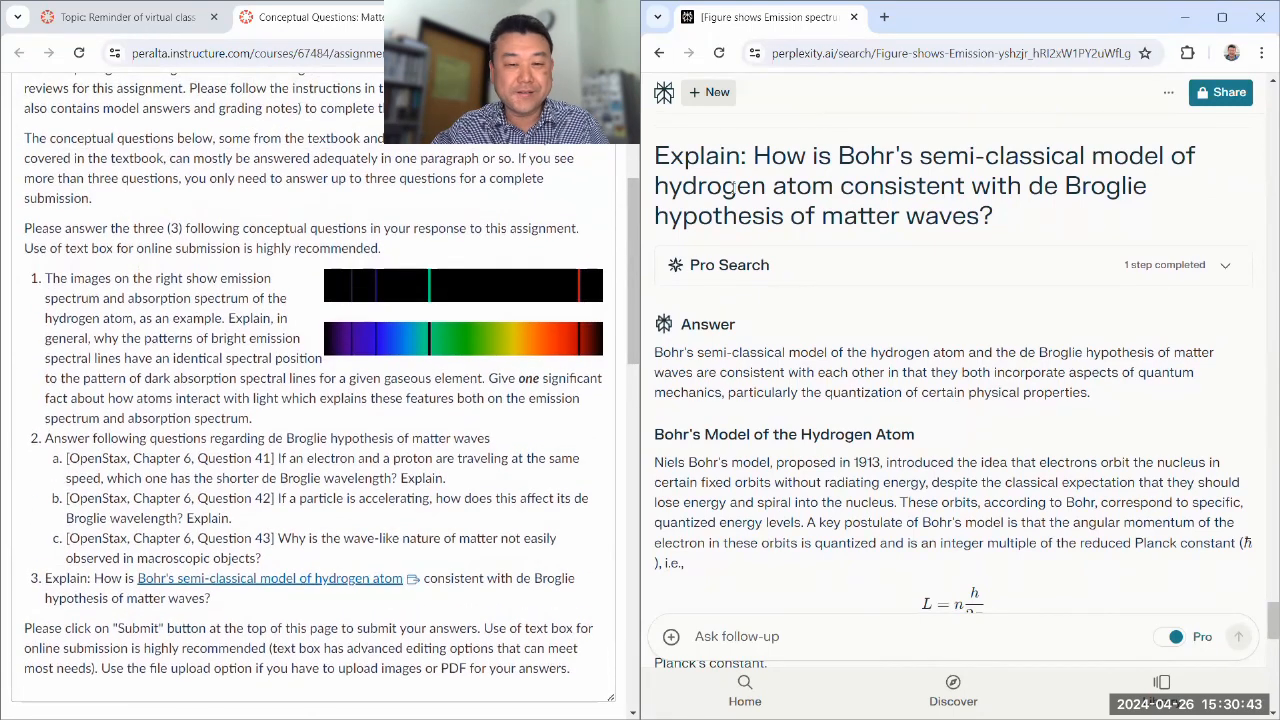
left_click_drag(654, 155, 900, 392)
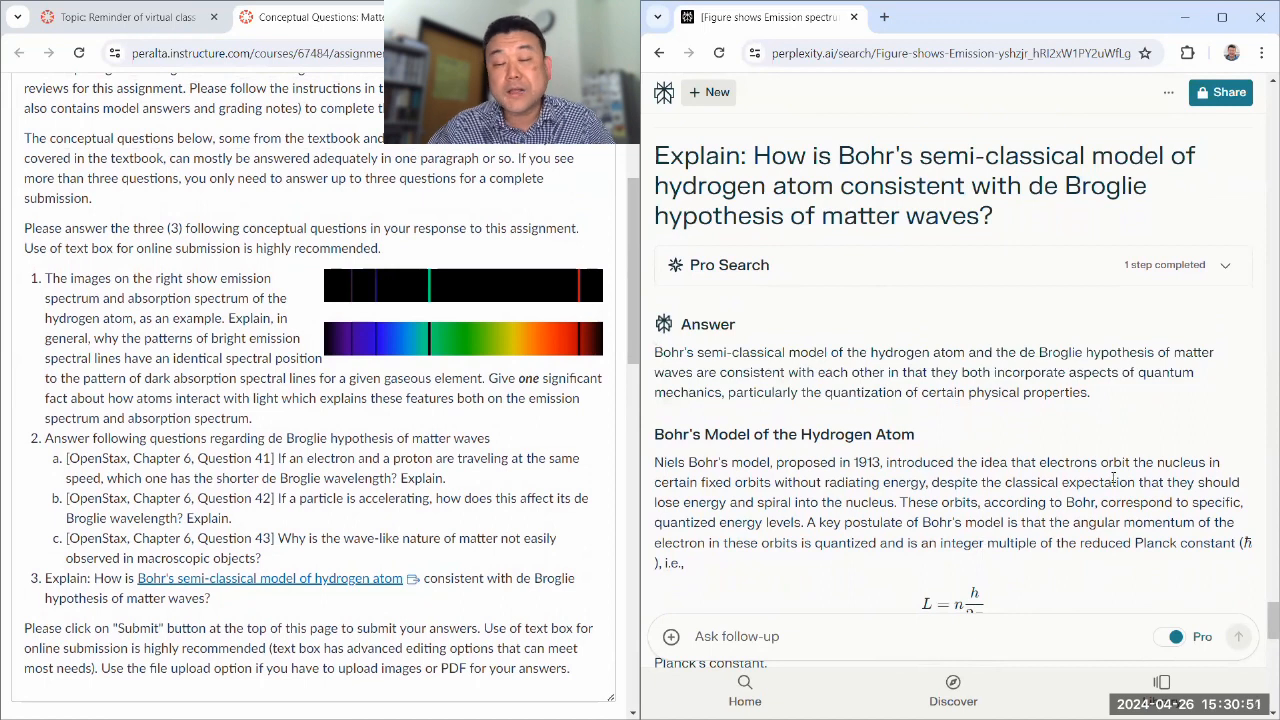
mouse_move(1078, 538)
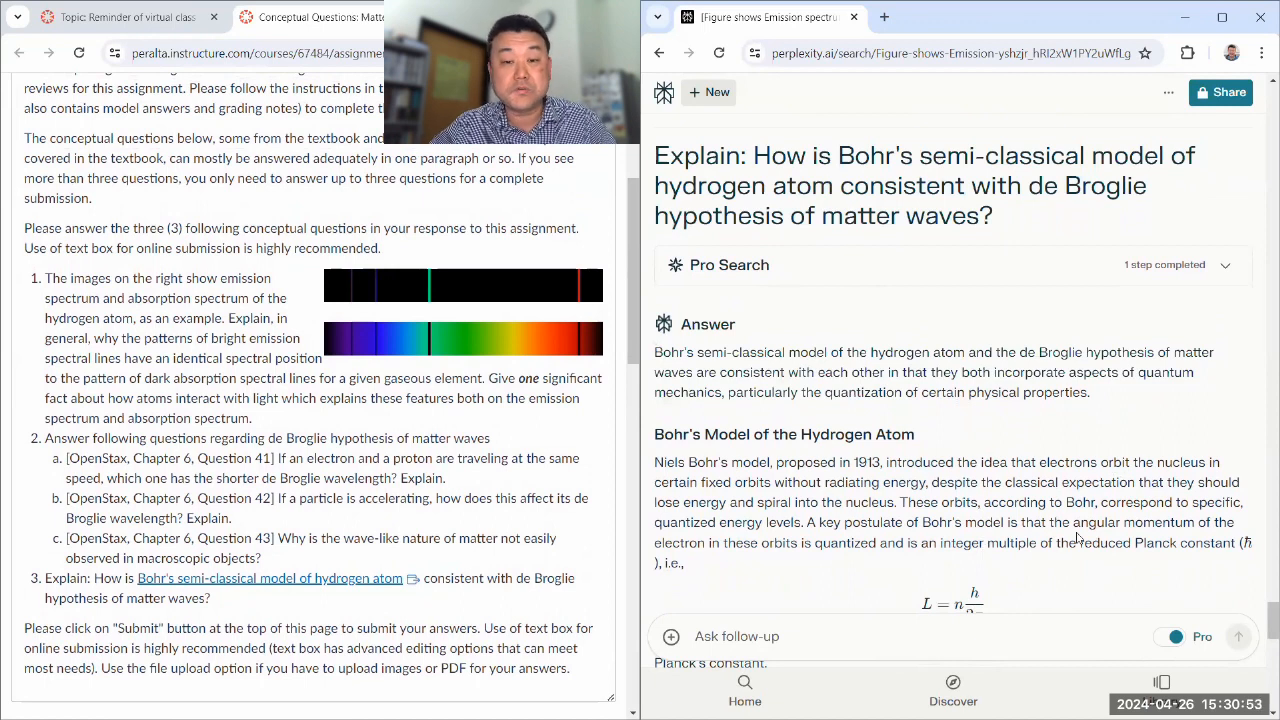